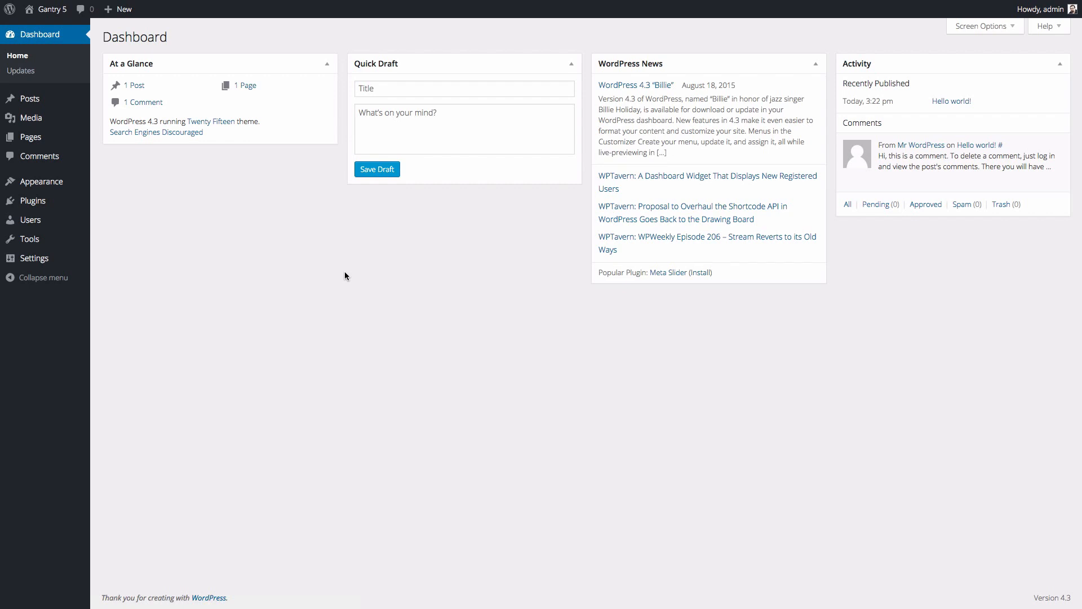
# Step: Search the plugin directory for 'Gantry' and install Gantry 5 Framework
pyautogui.click(49, 9)
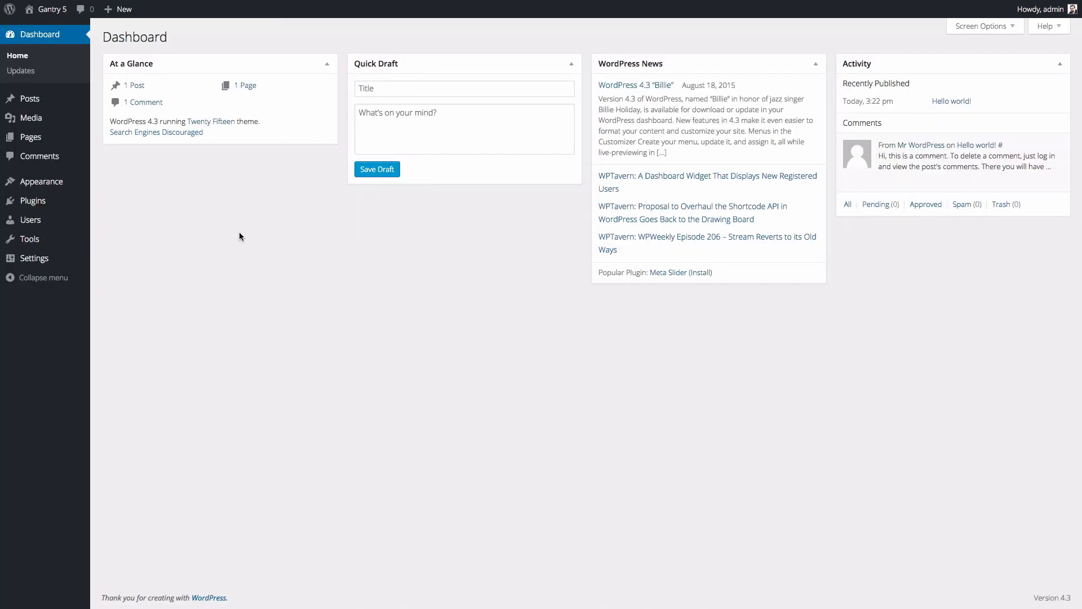
pyautogui.moveTo(145, 252)
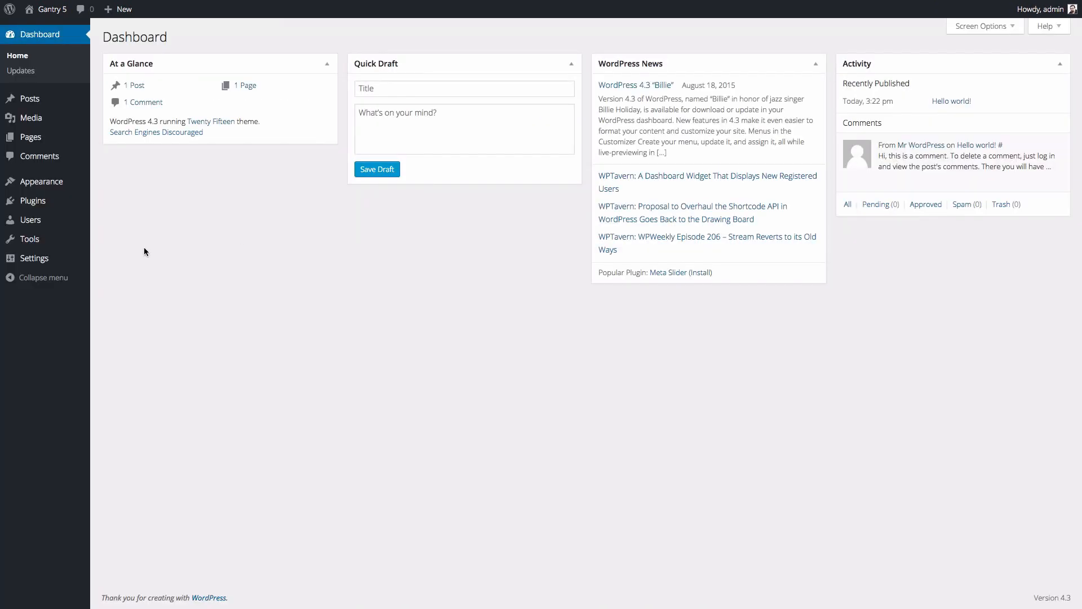
pyautogui.moveTo(33, 200)
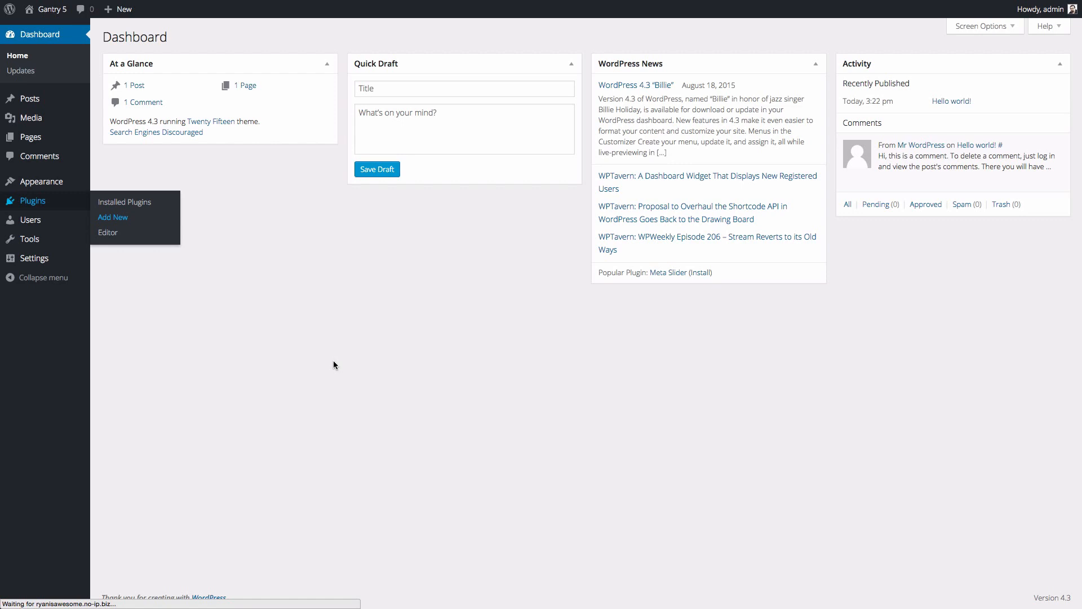
pyautogui.click(113, 217)
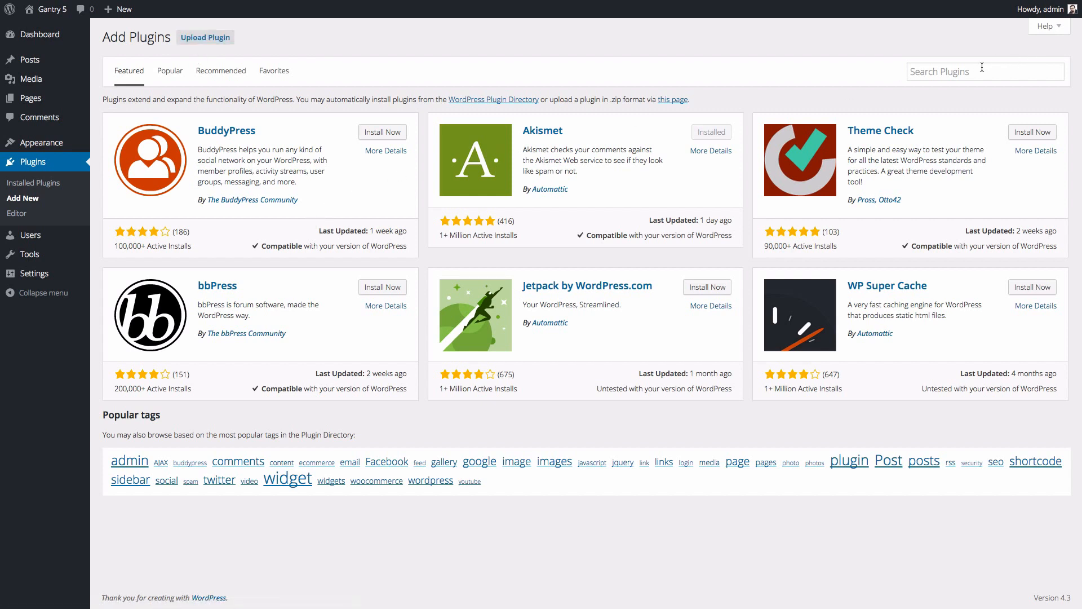
pyautogui.click(985, 71)
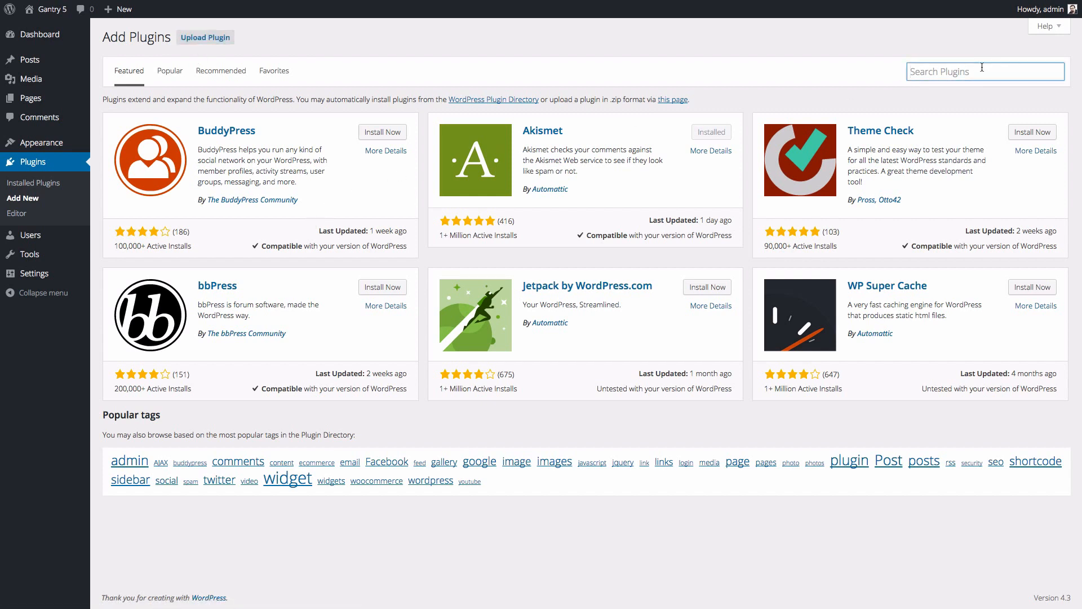
pyautogui.write('Gantry 5')
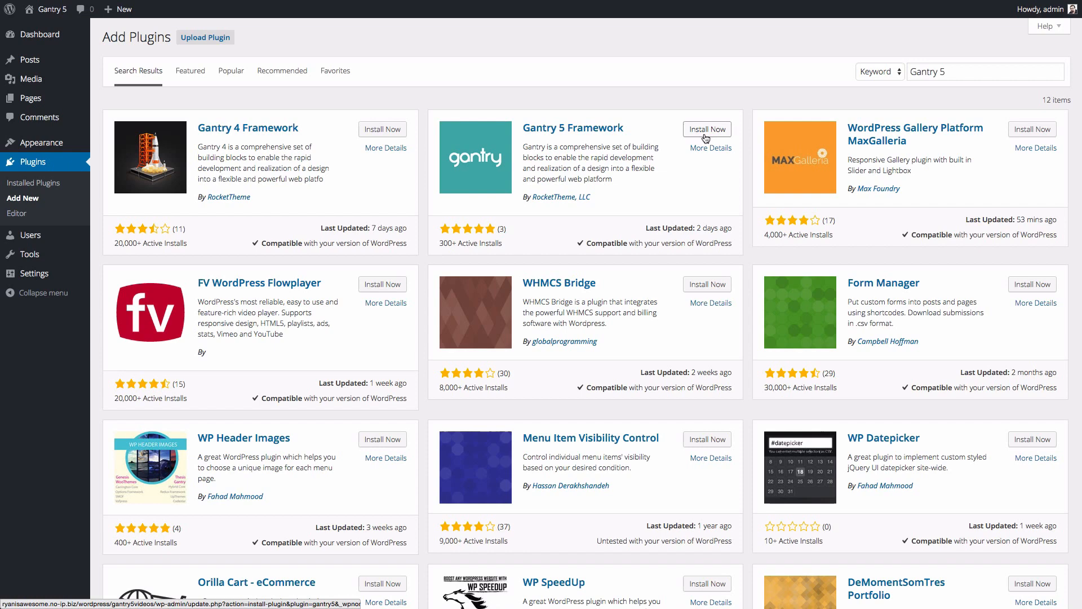
pyautogui.click(707, 129)
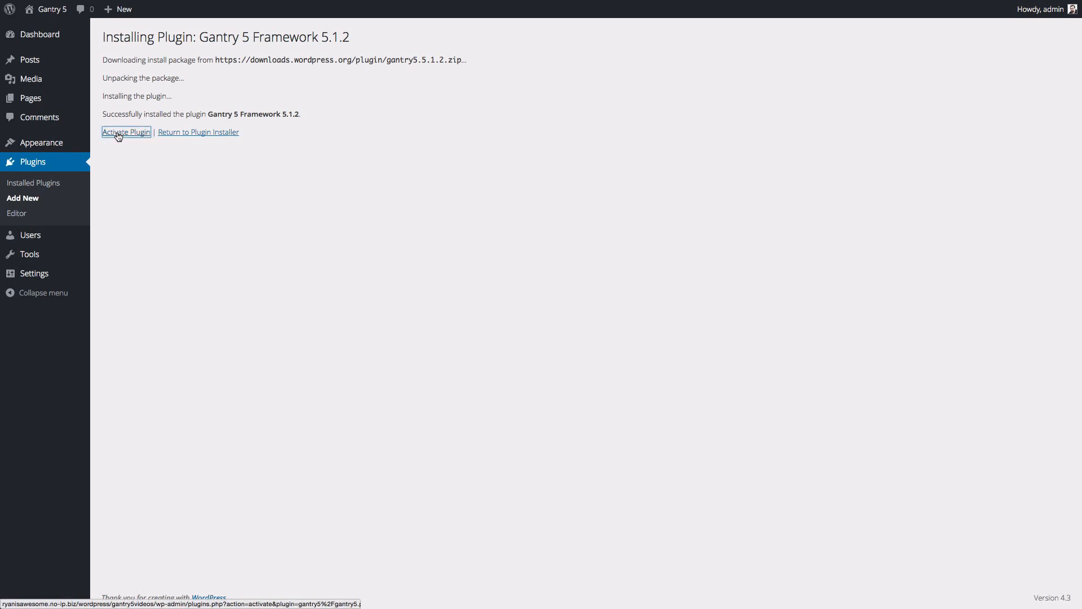
# Step: Activate Gantry 5 Framework from the installation results page
pyautogui.click(126, 131)
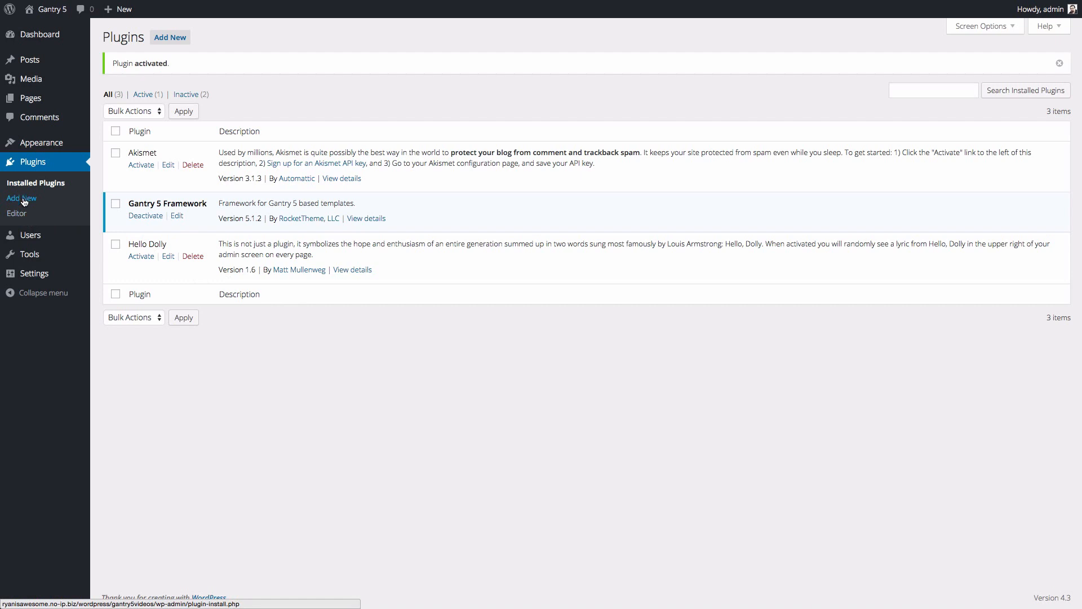
pyautogui.moveTo(170, 38)
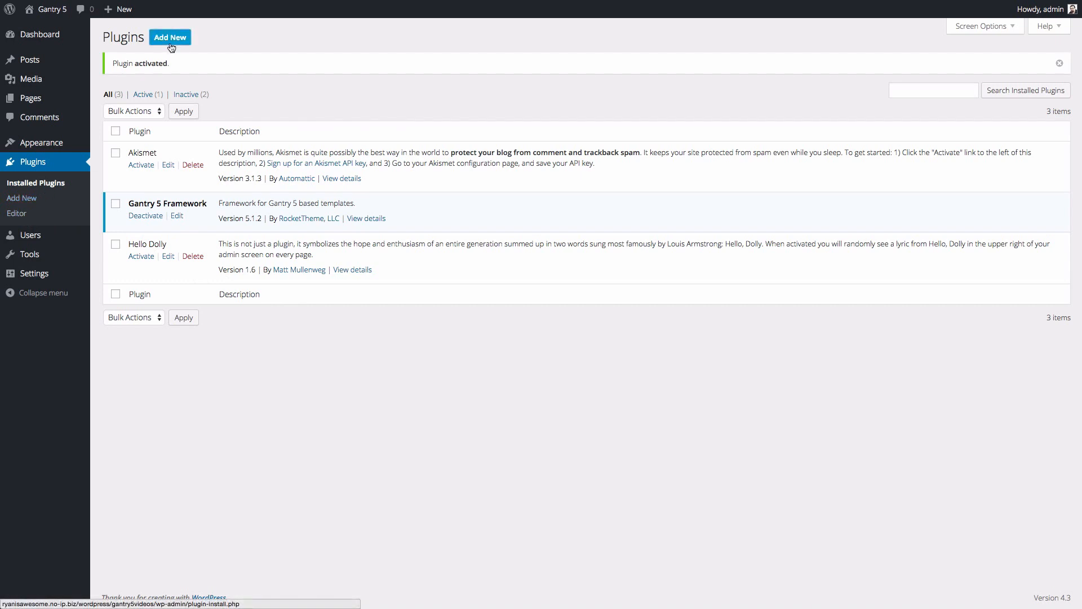
# Step: Search the plugin directory for 'Timber' and install the Timber plugin
pyautogui.click(170, 37)
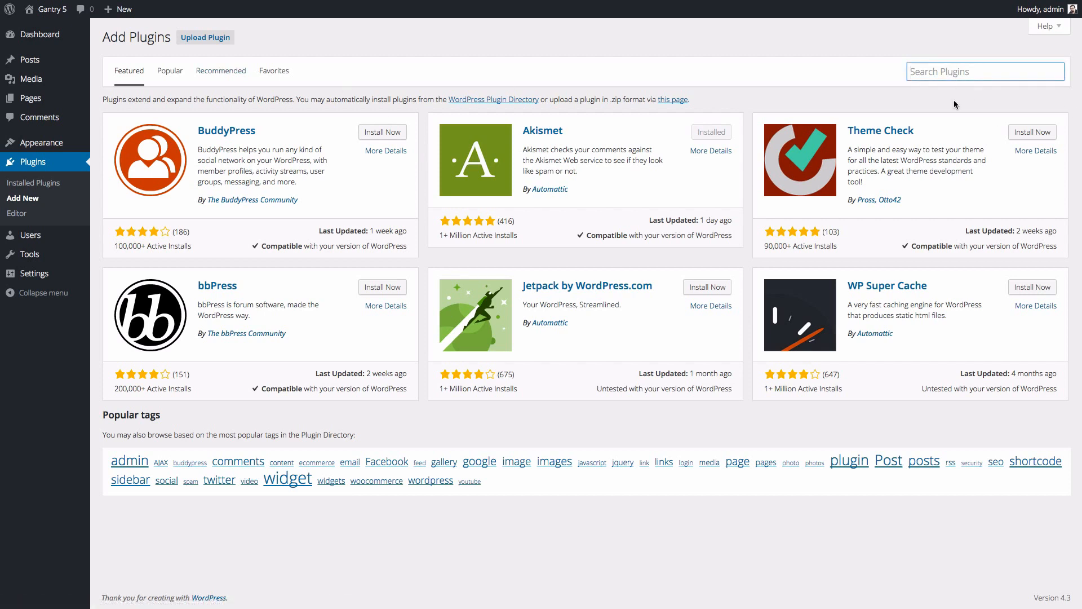
pyautogui.write('Timber')
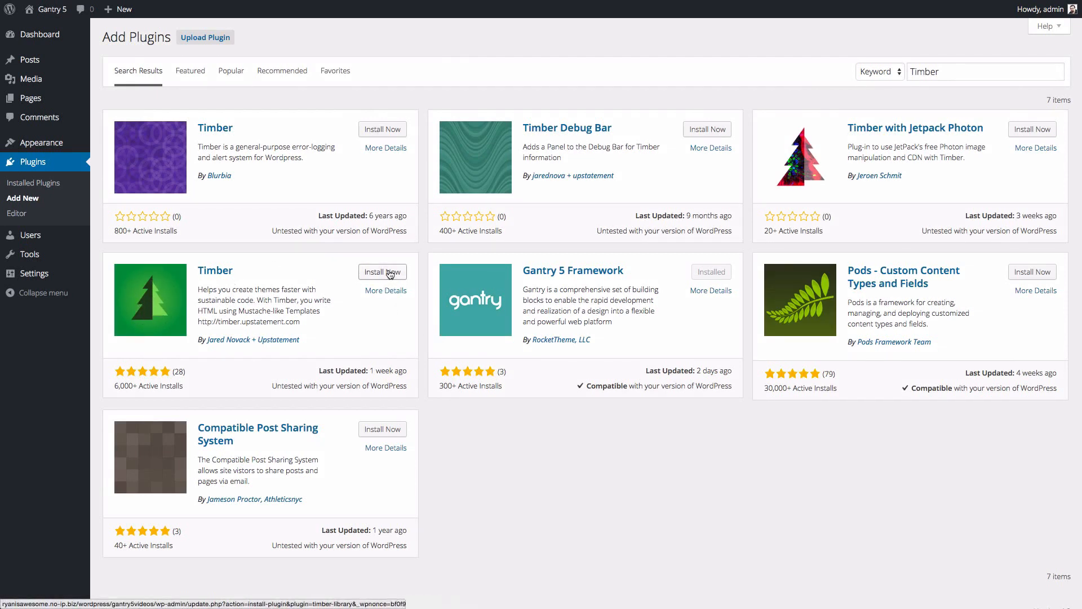
pyautogui.click(382, 271)
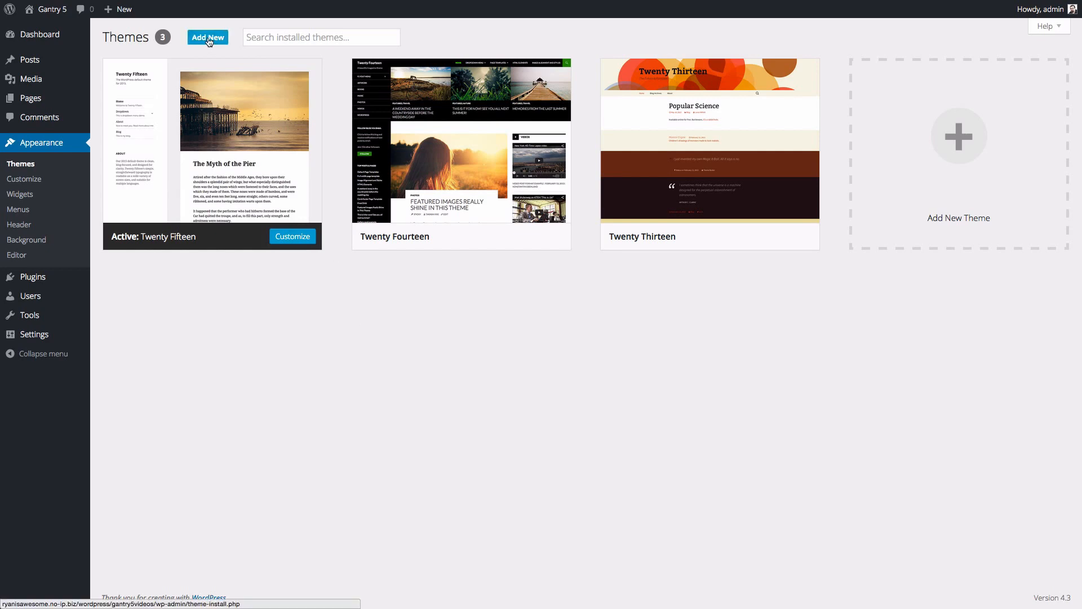
# Step: Upload wordpress-tpl_g5_hydrogen_v5.1.2.zip as a new theme and install it
pyautogui.click(208, 37)
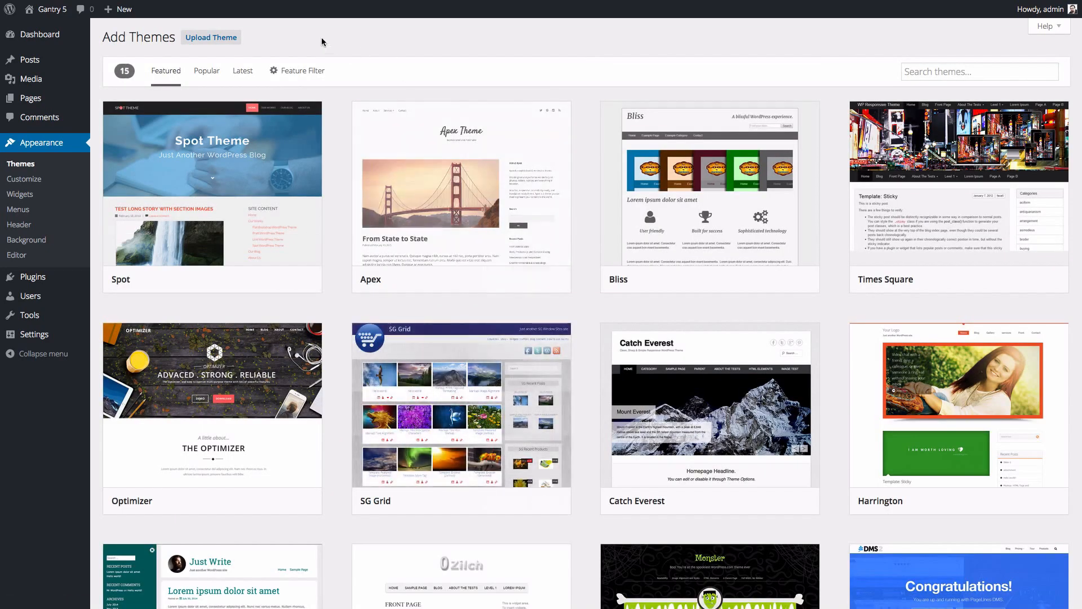
pyautogui.click(210, 37)
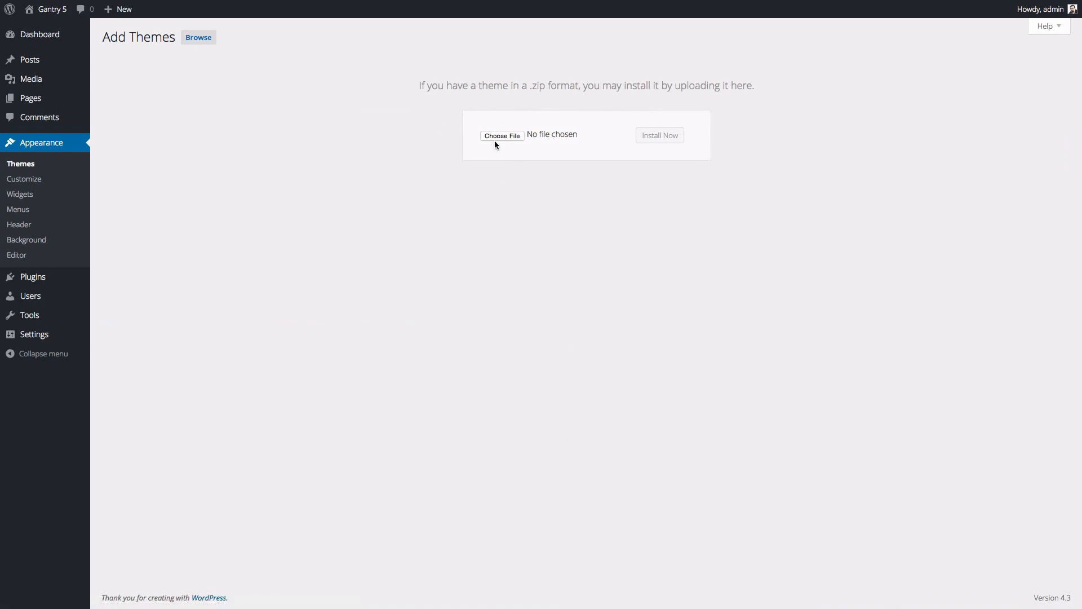
pyautogui.moveTo(501, 135)
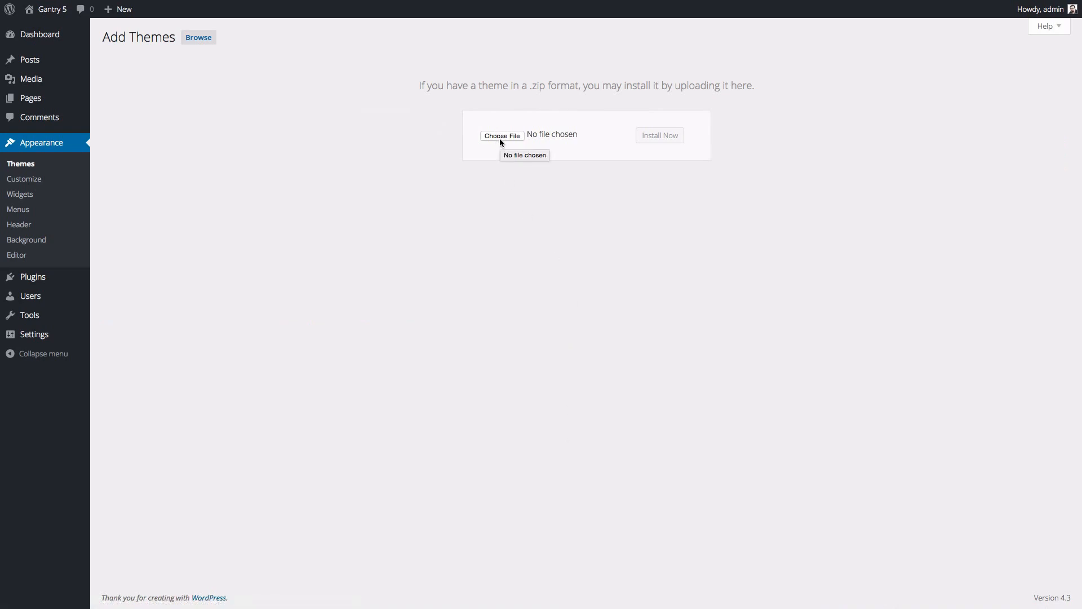
pyautogui.click(502, 135)
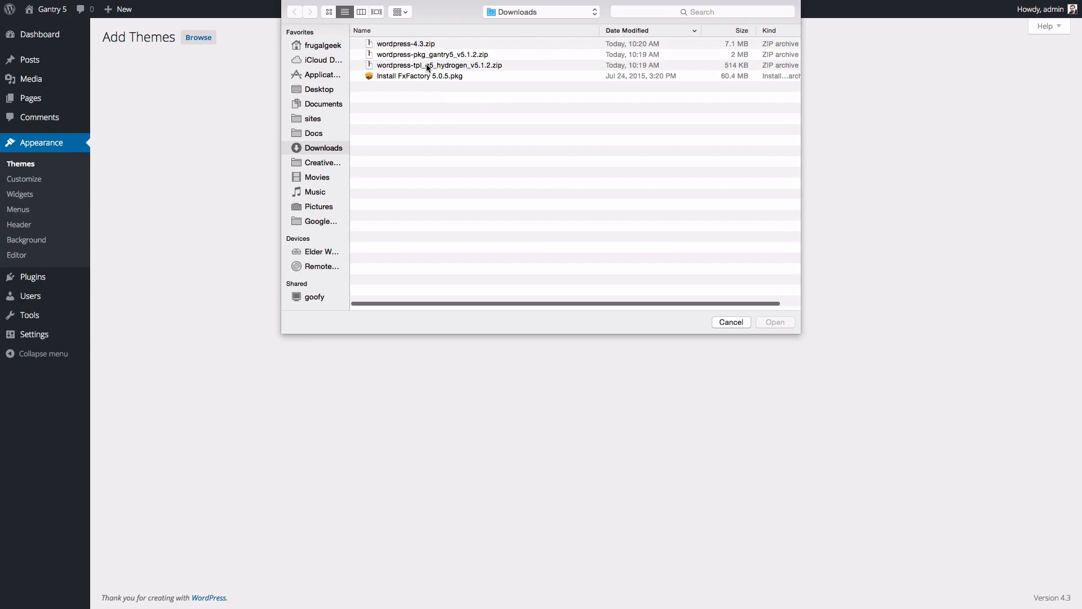
pyautogui.click(439, 65)
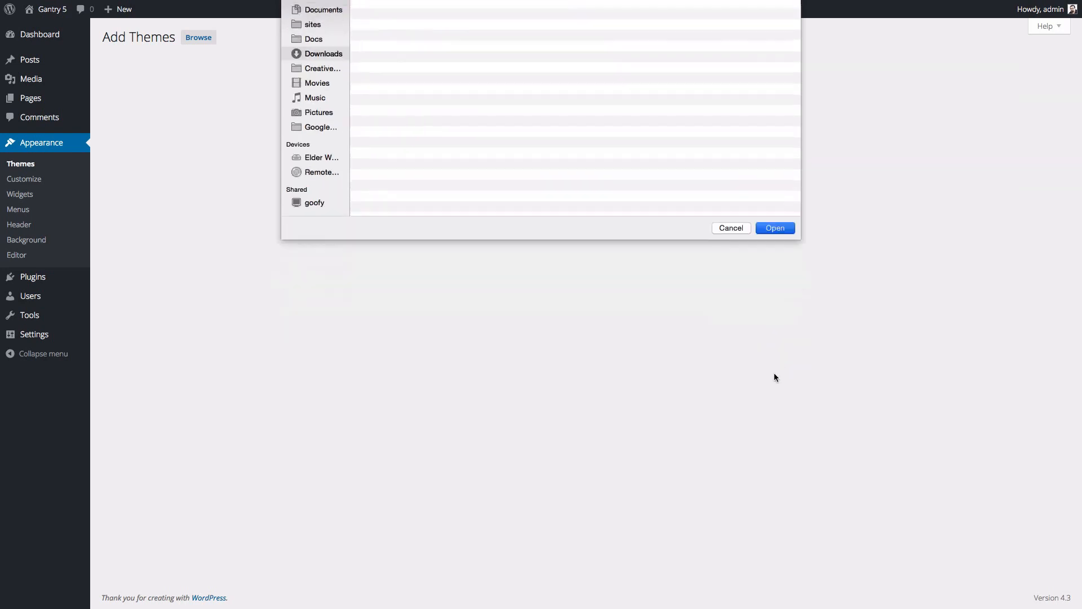
pyautogui.click(774, 228)
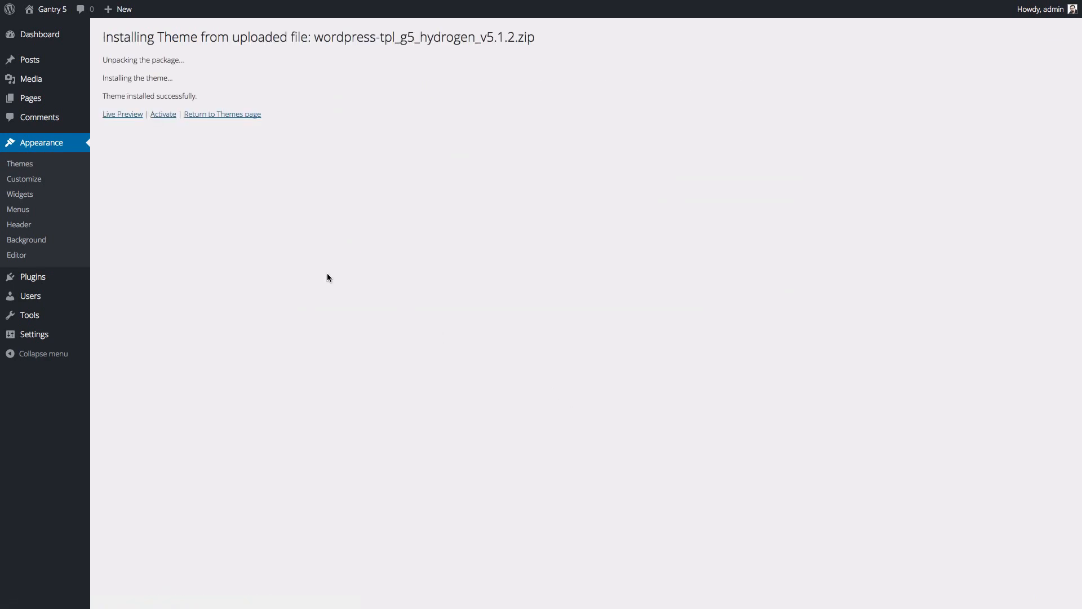
# Step: Activate the Hydrogen theme and view the site's new Hydrogen front end
pyautogui.click(163, 114)
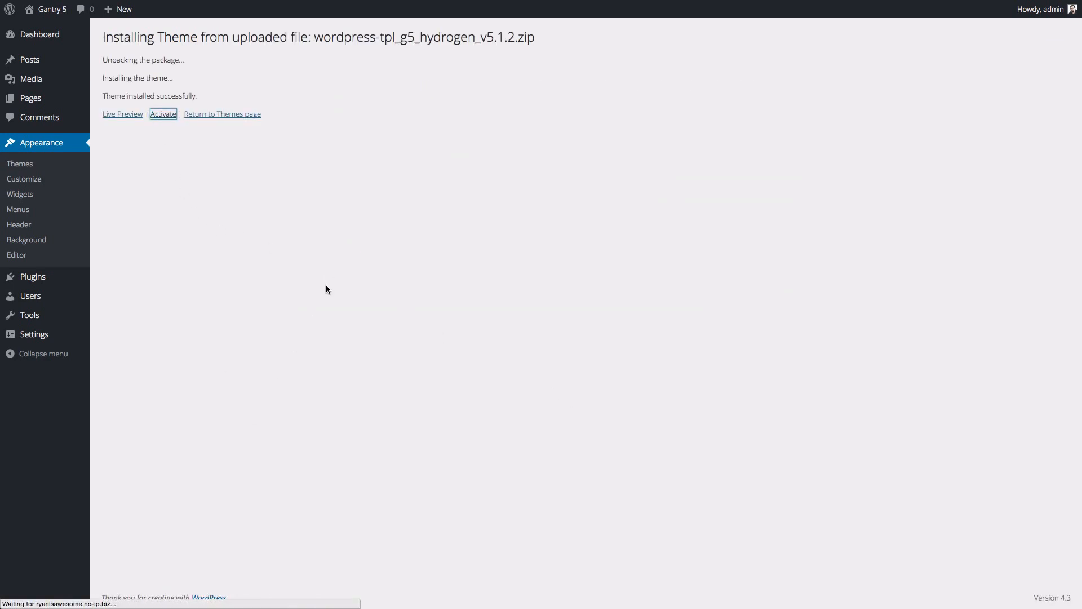
pyautogui.click(163, 114)
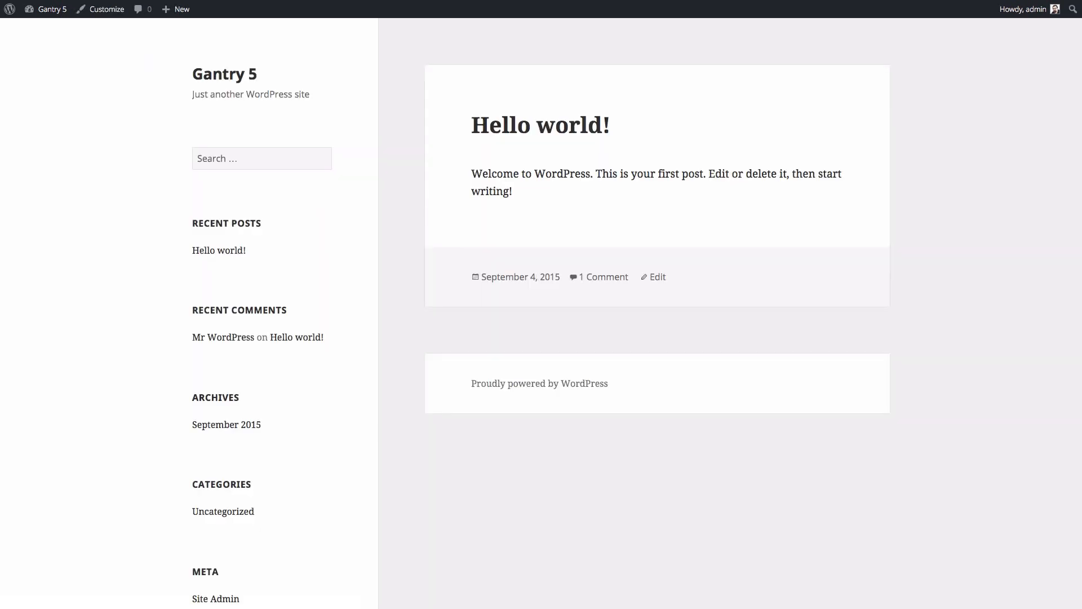
pyautogui.click(182, 9)
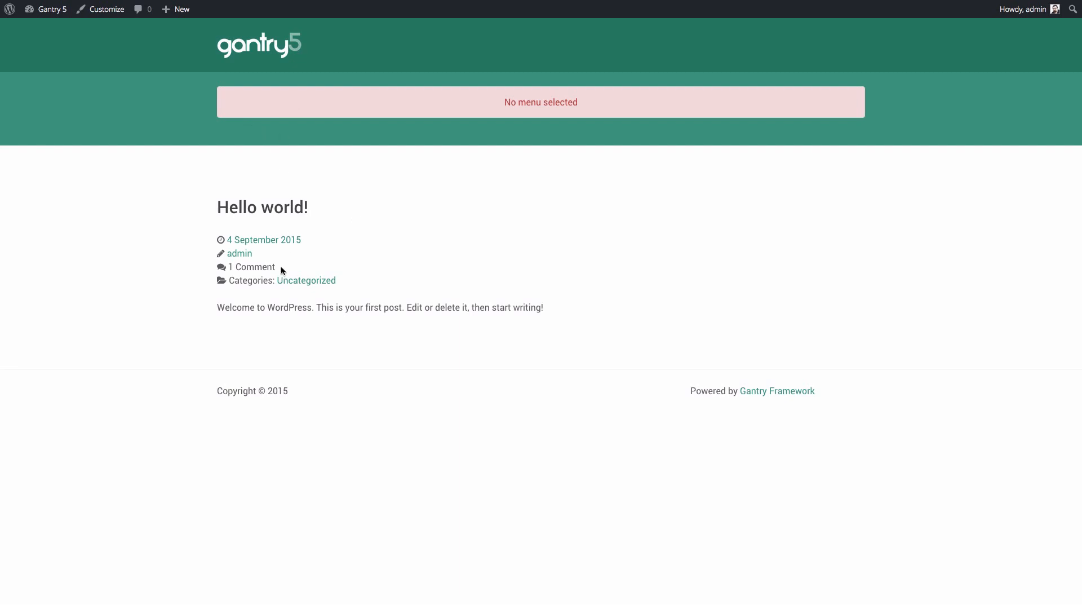
pyautogui.moveTo(263, 322)
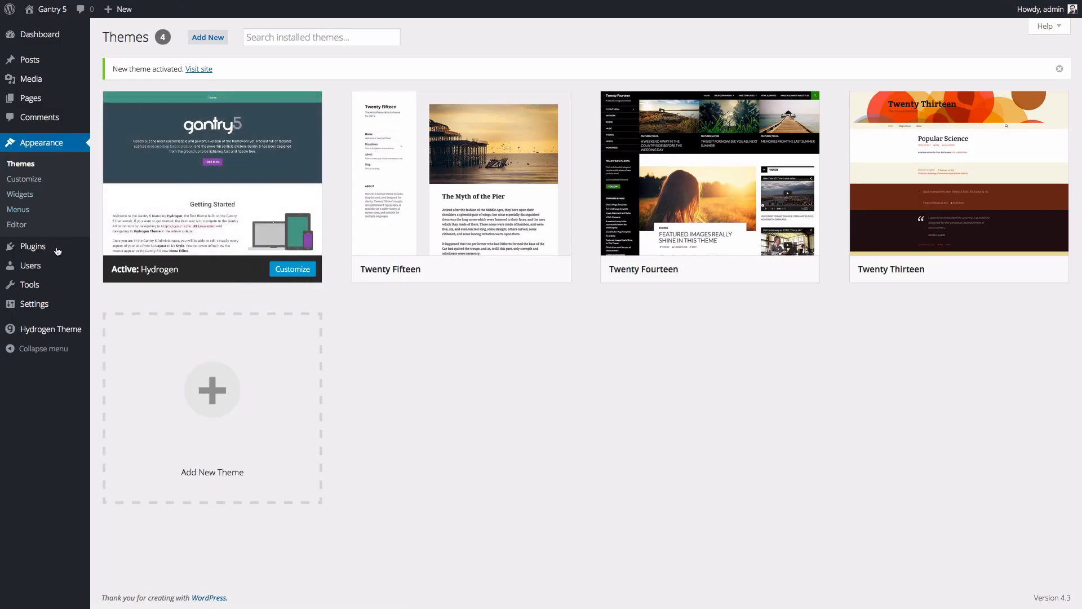
pyautogui.moveTo(50, 328)
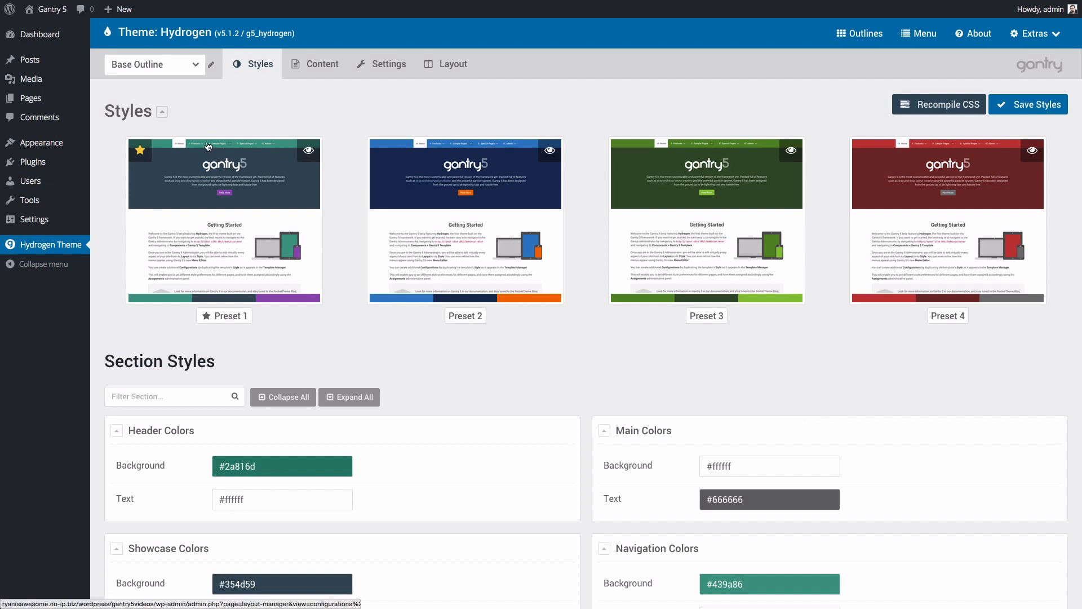
pyautogui.click(153, 65)
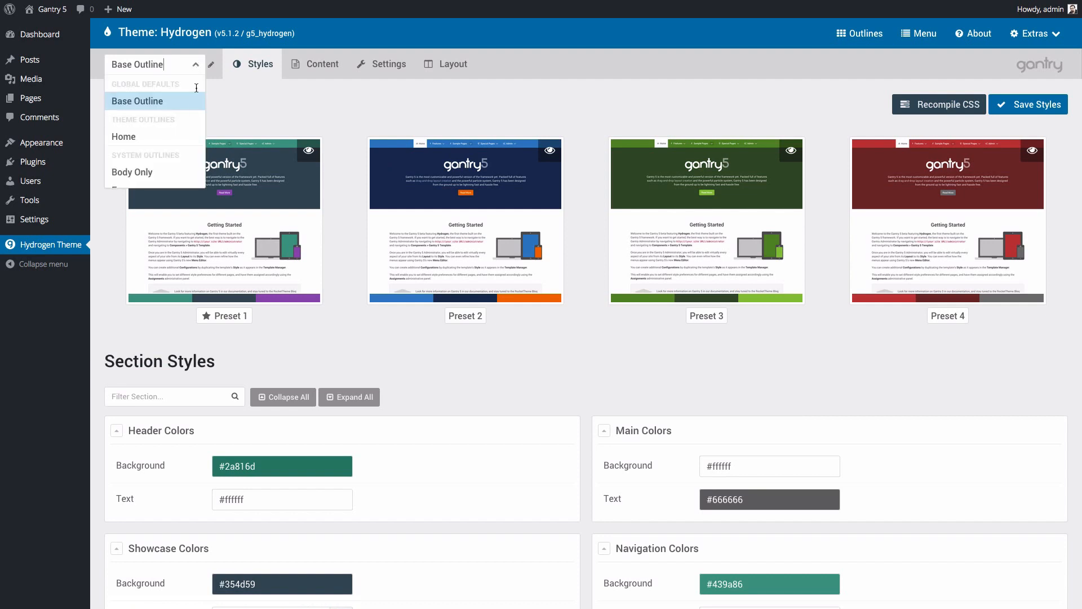
pyautogui.moveTo(219, 99)
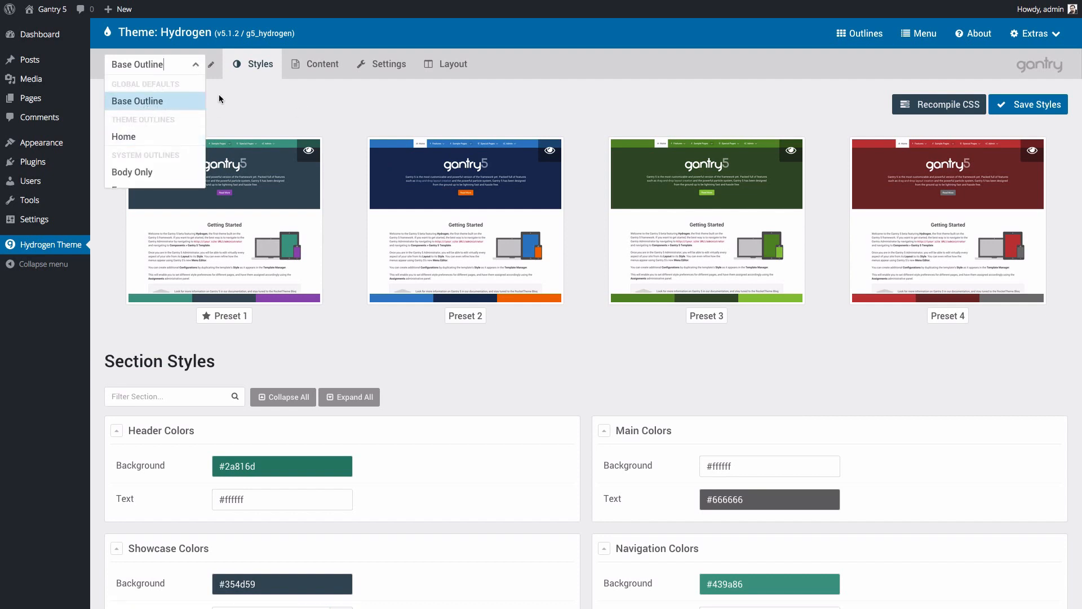
pyautogui.moveTo(174, 105)
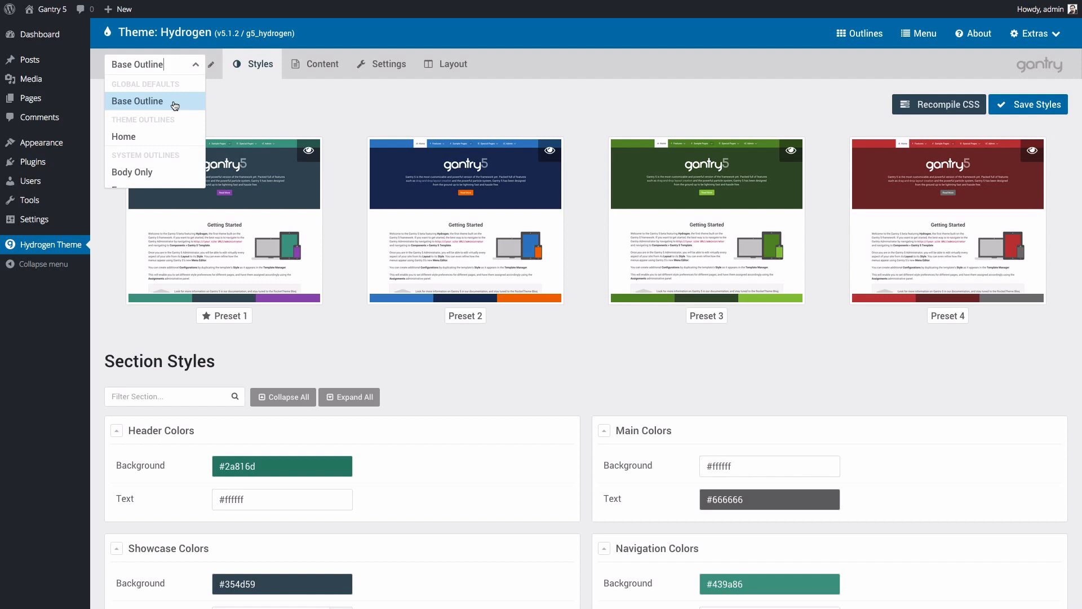
pyautogui.moveTo(156, 136)
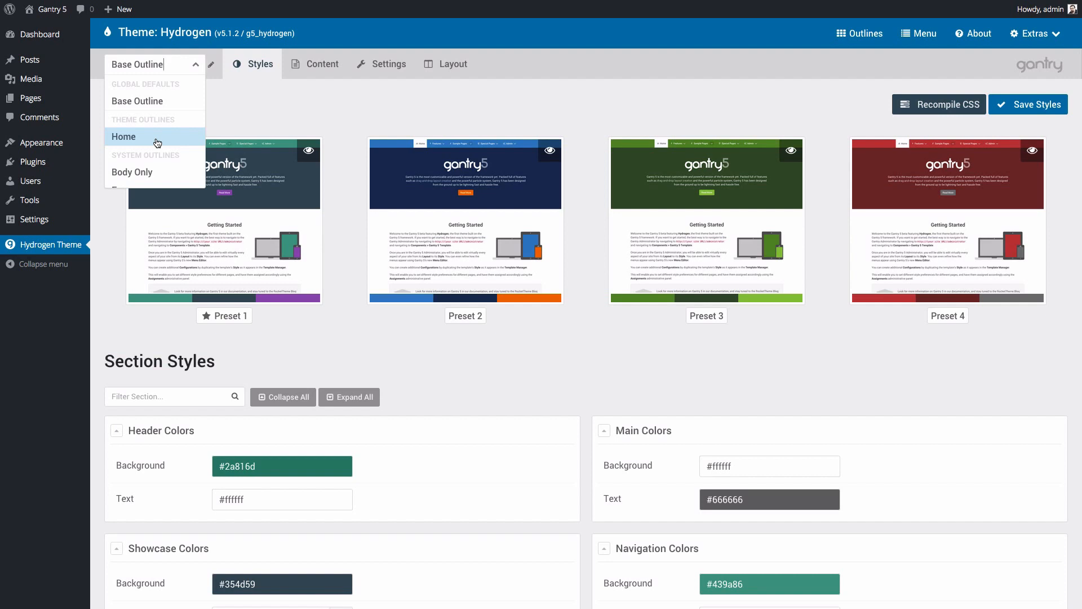
pyautogui.moveTo(154, 101)
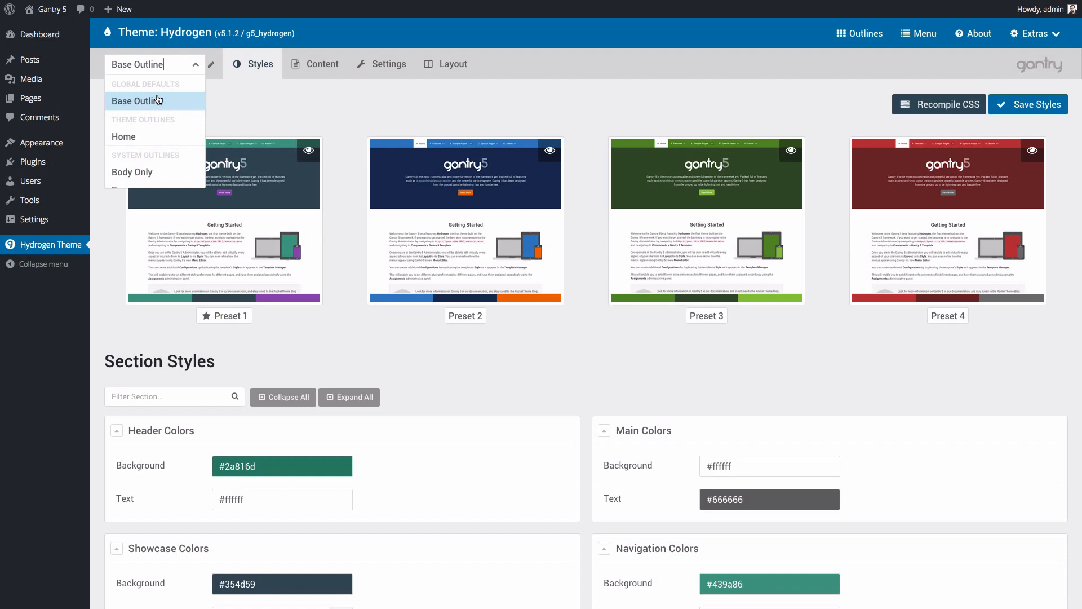
pyautogui.click(135, 101)
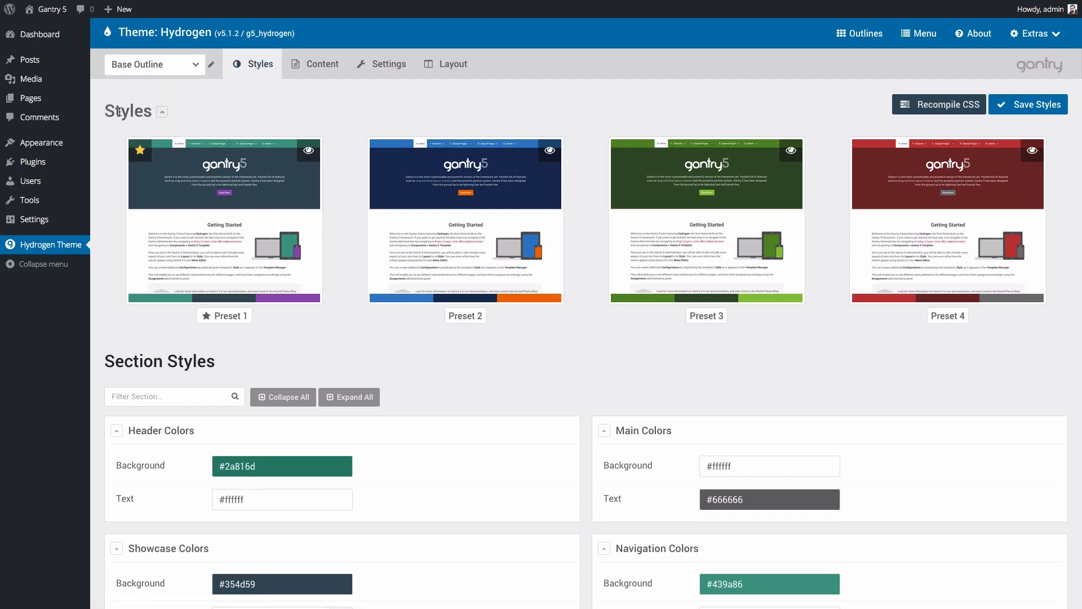
pyautogui.moveTo(184, 200)
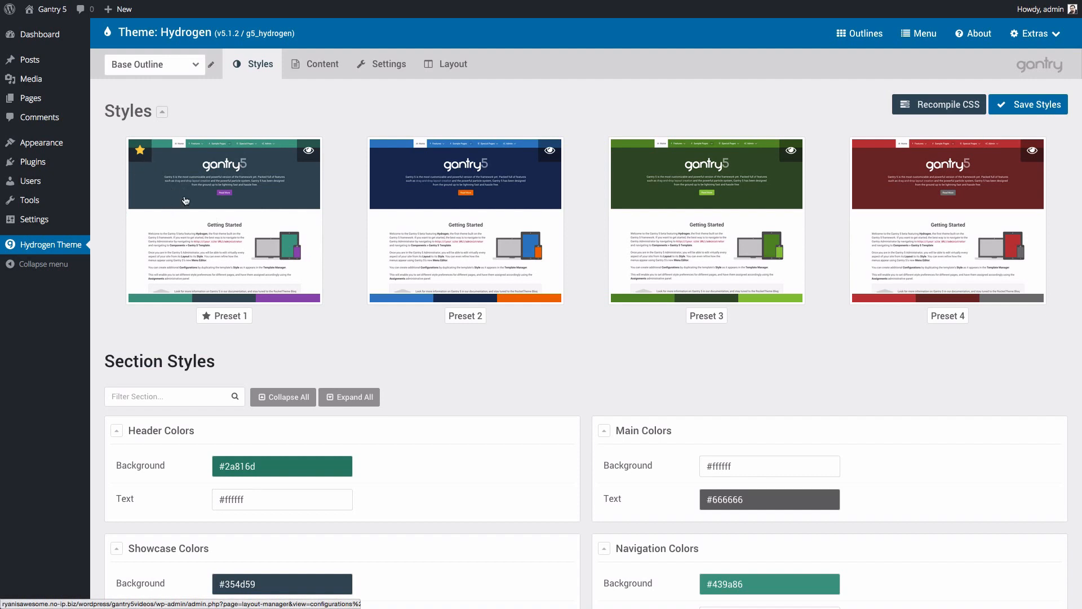
# Step: Apply the blue Preset 2 style to Hydrogen and save the styles
pyautogui.click(465, 174)
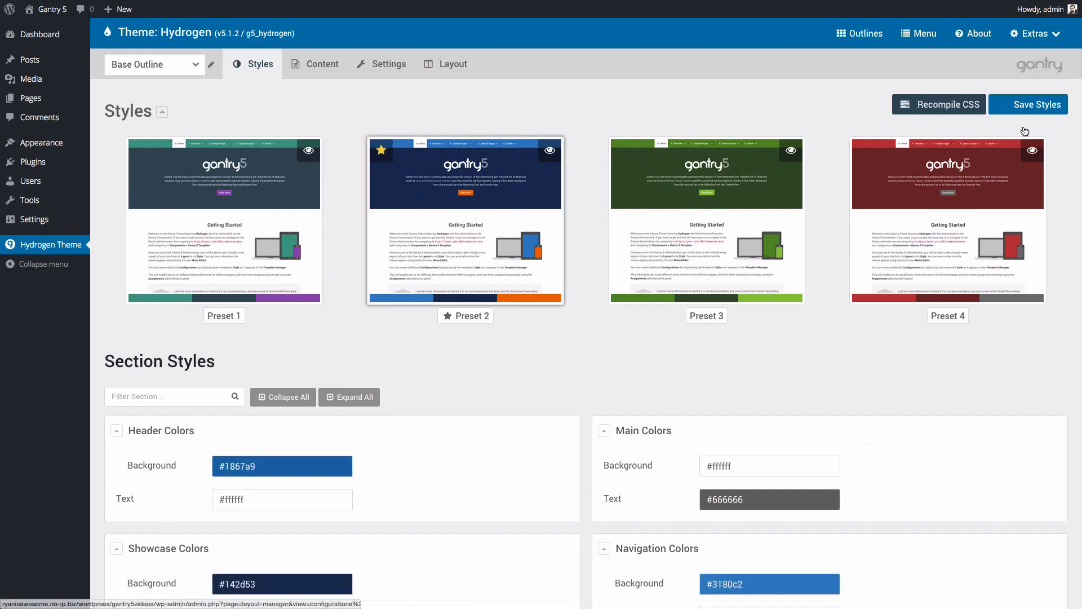
pyautogui.click(1035, 104)
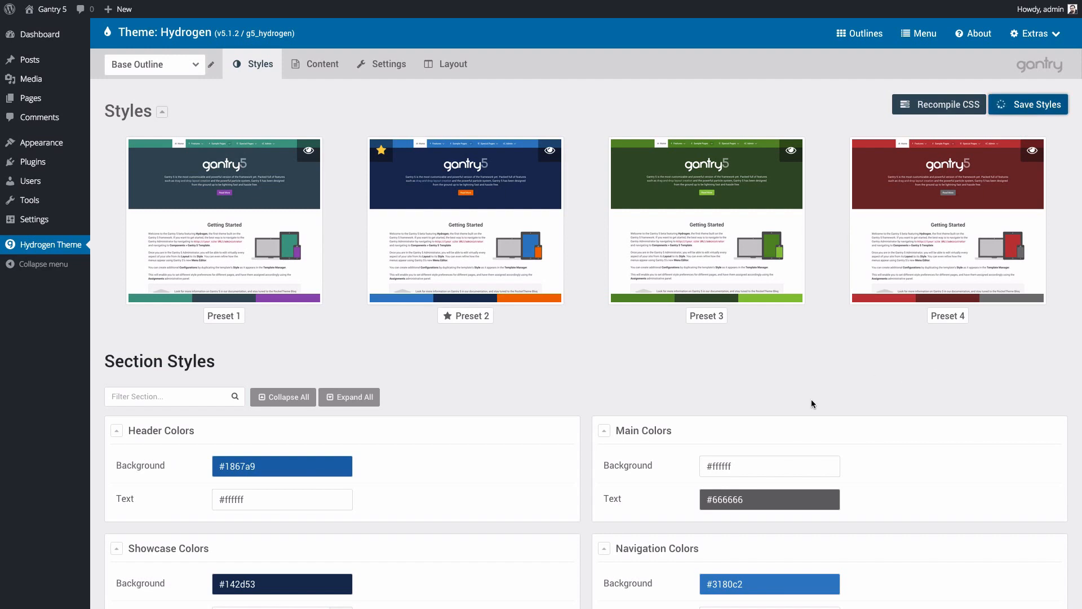
pyautogui.click(1027, 105)
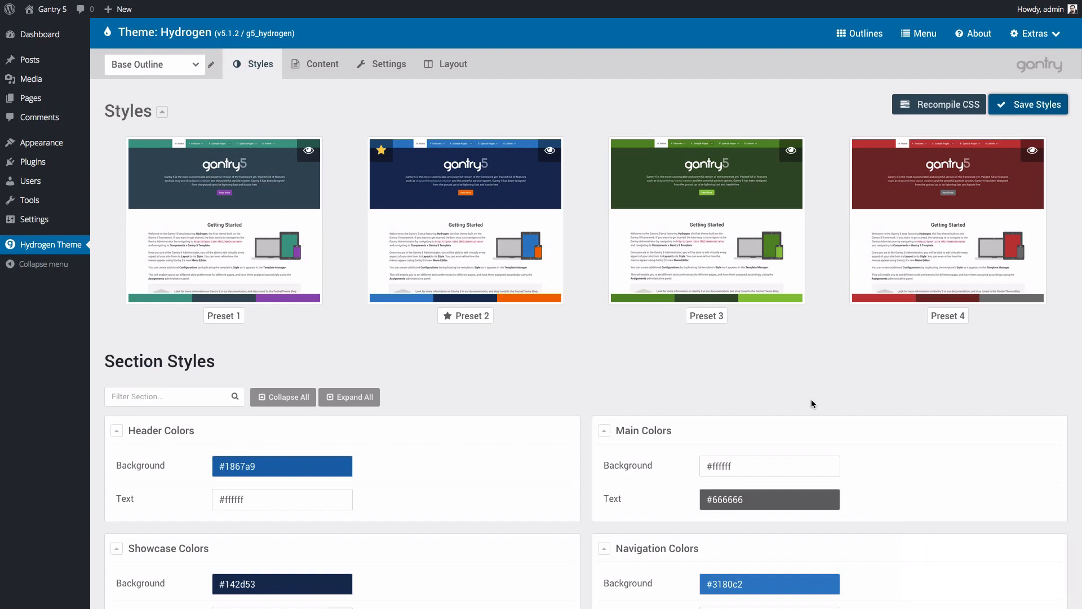
pyautogui.moveTo(335, 87)
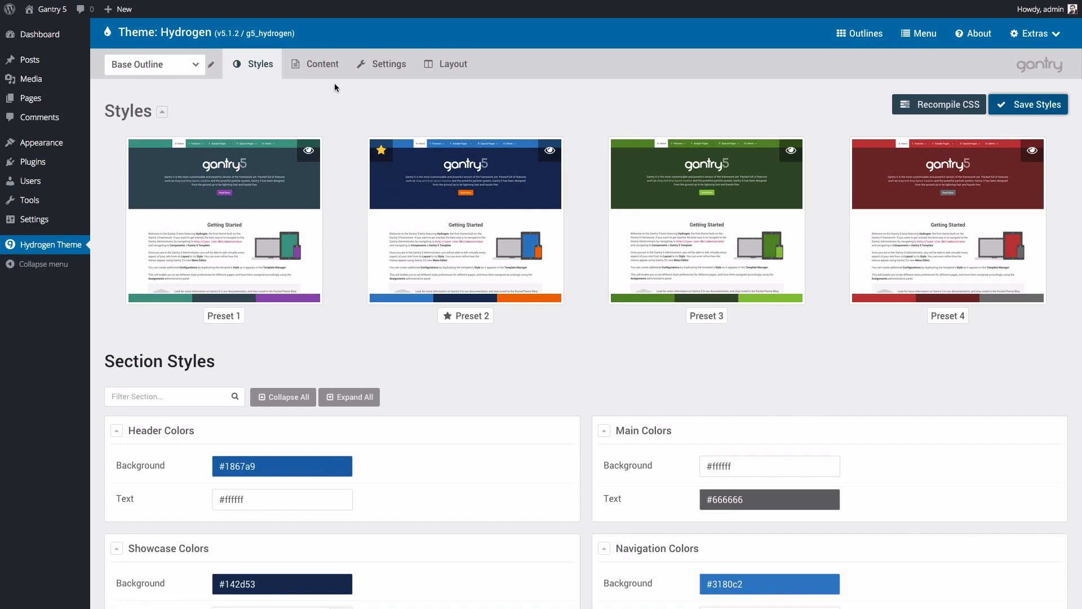
# Step: Set the Menu particle's menu to Main-menu in Base Outline settings and save
pyautogui.click(388, 64)
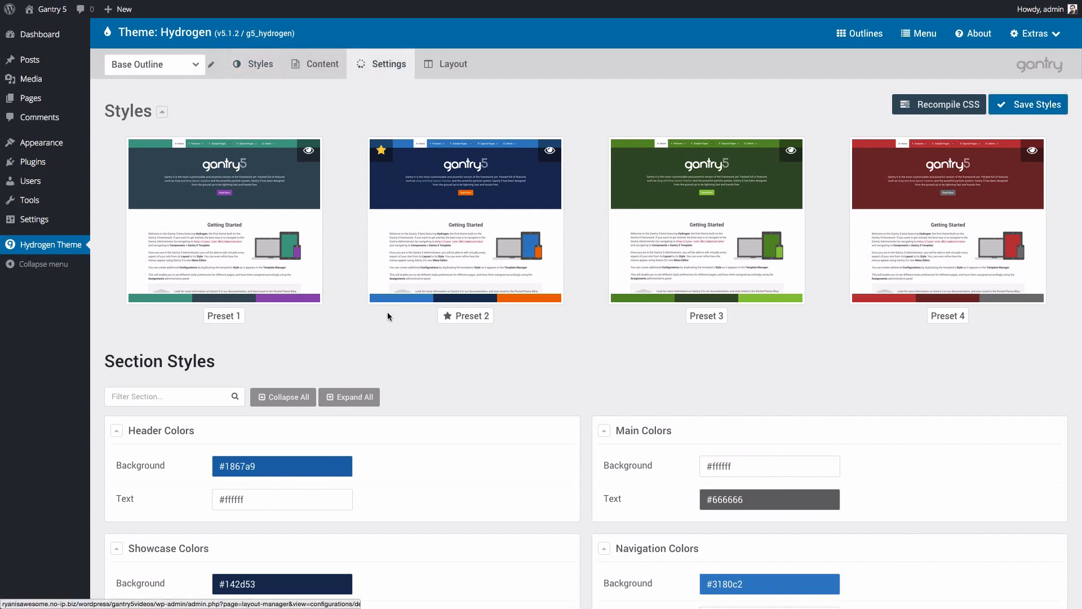
pyautogui.click(388, 64)
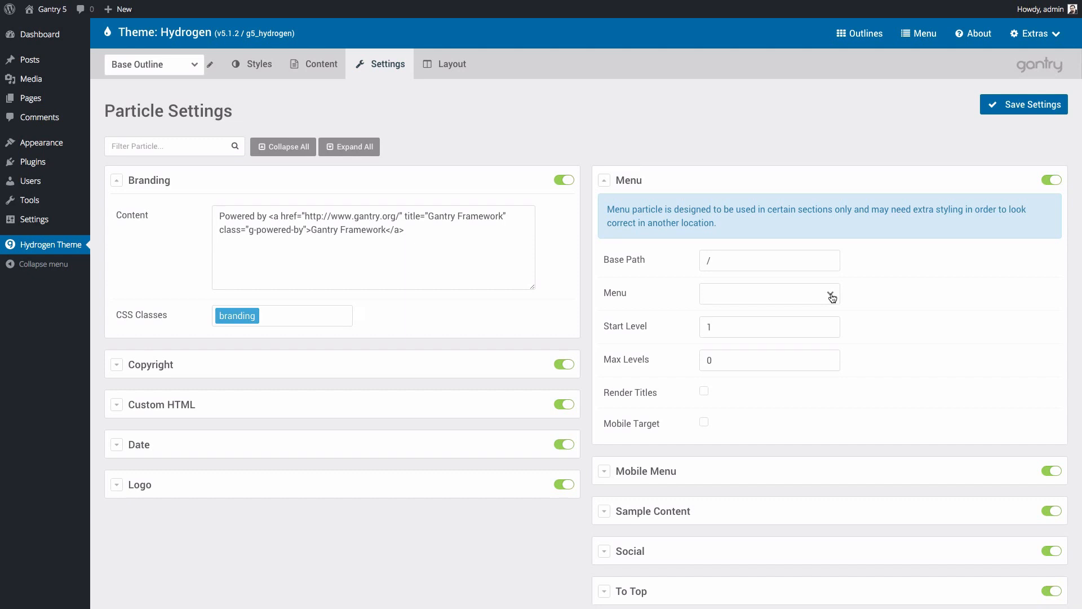
pyautogui.click(769, 293)
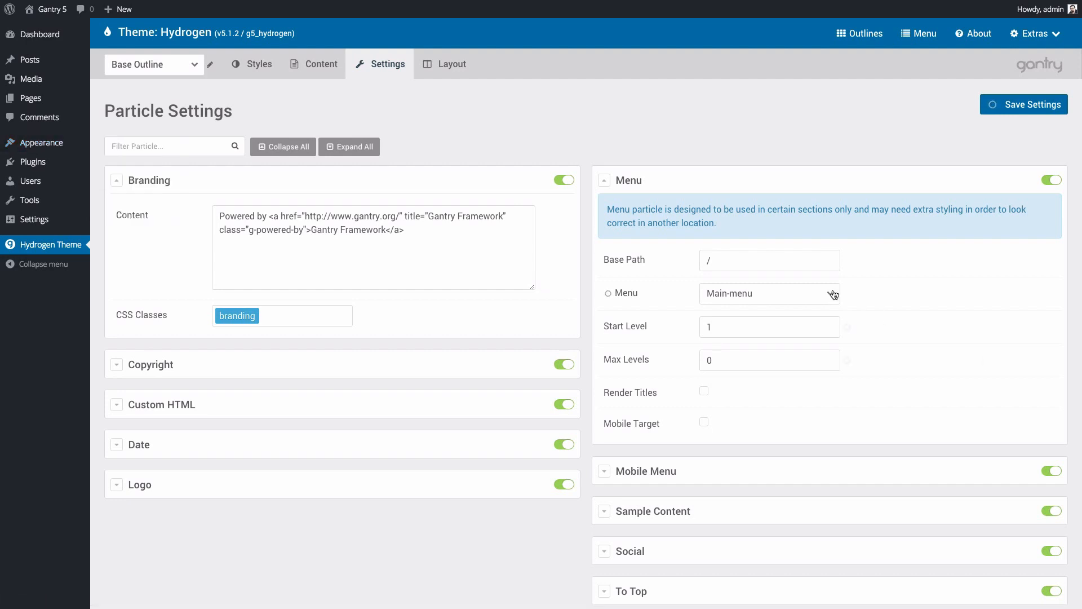
pyautogui.click(1024, 104)
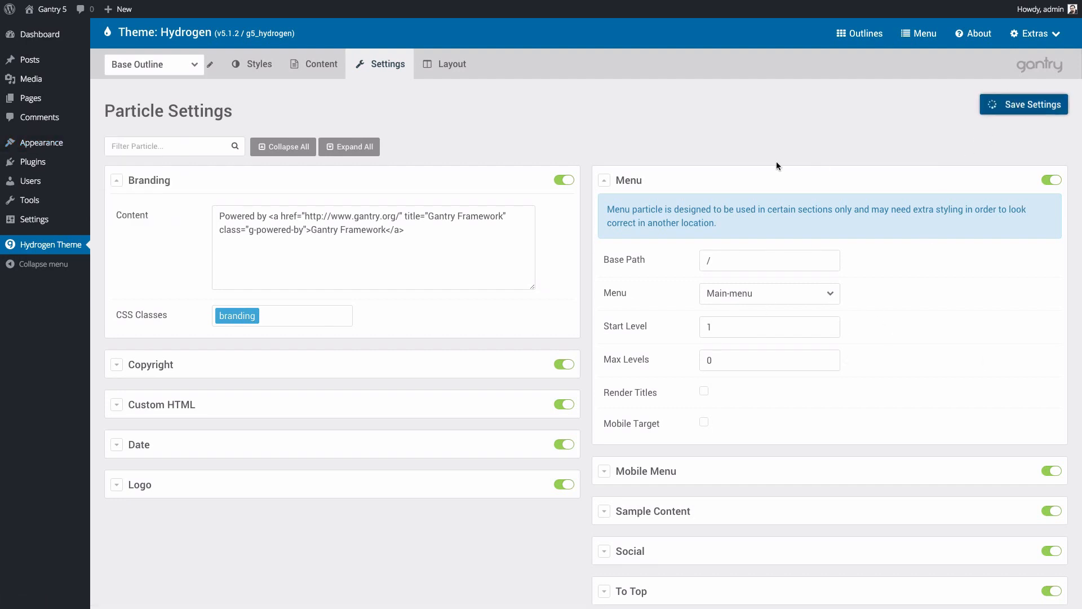
pyautogui.click(1024, 105)
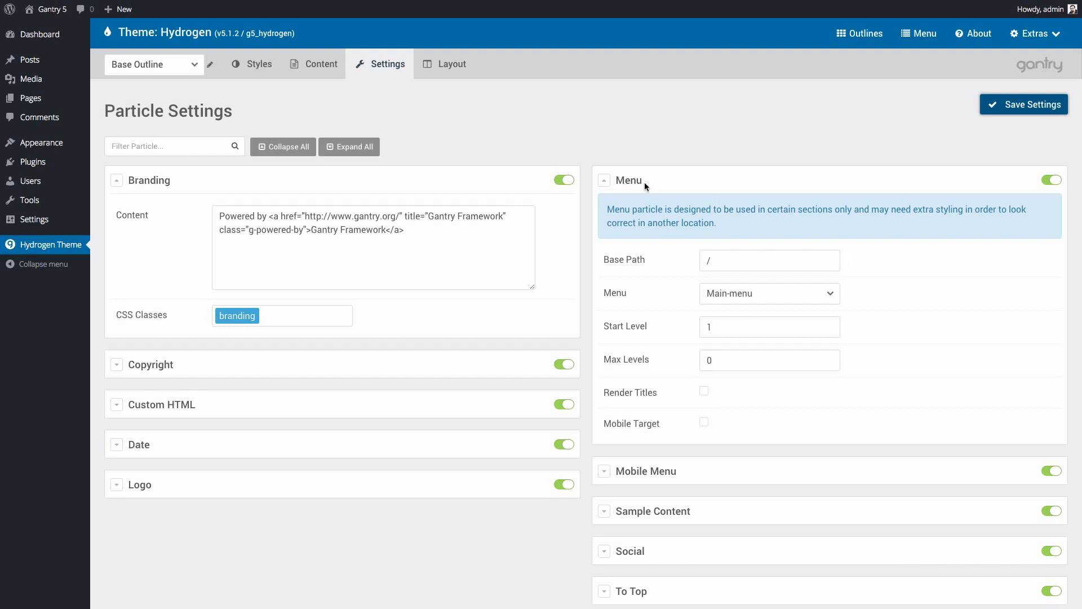
pyautogui.moveTo(224, 89)
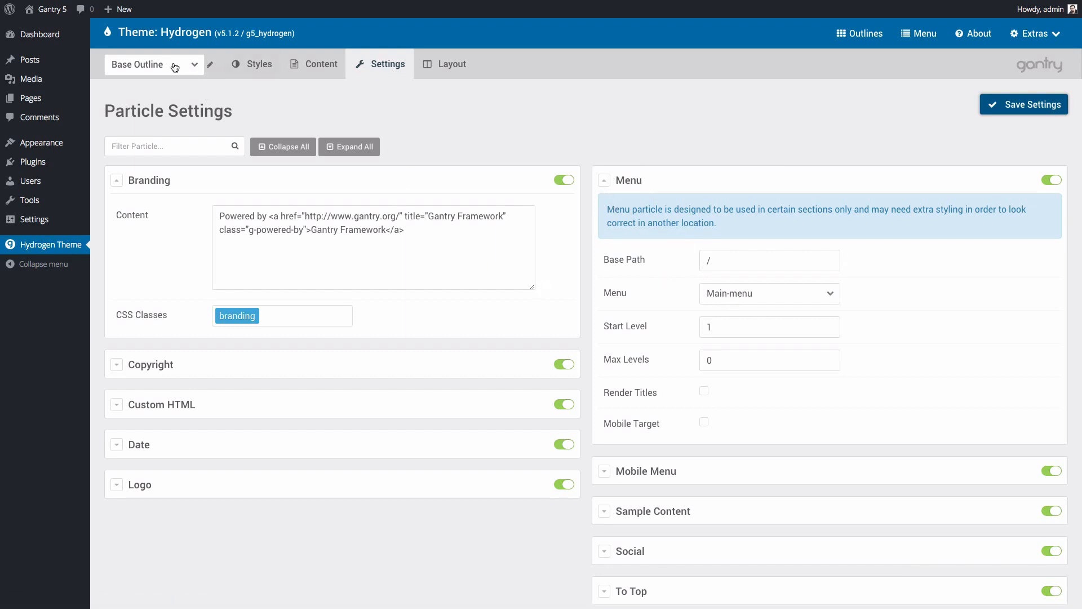
pyautogui.moveTo(656, 286)
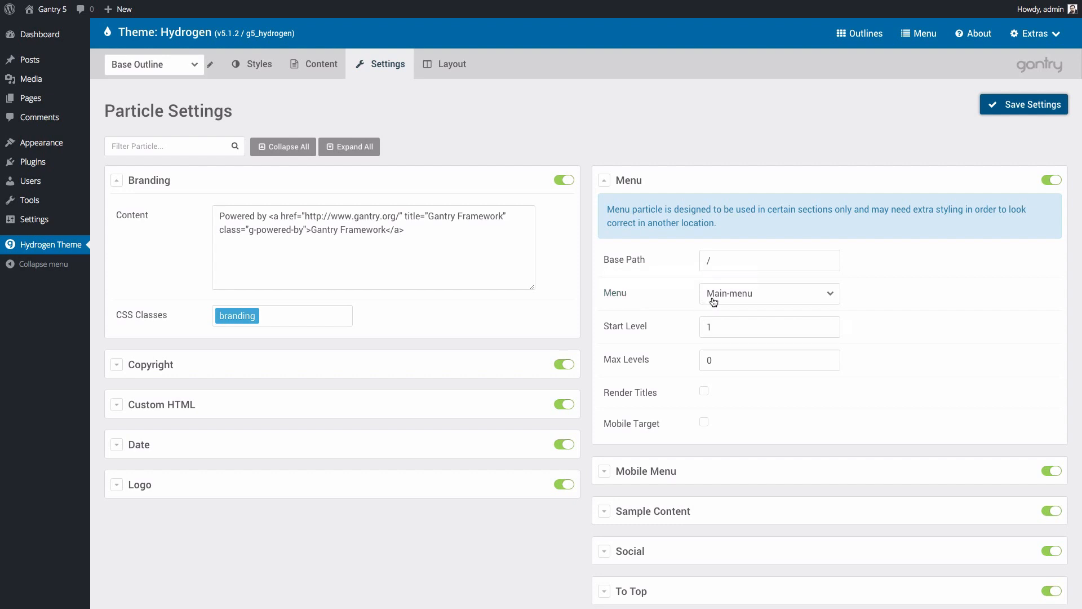
pyautogui.moveTo(440, 115)
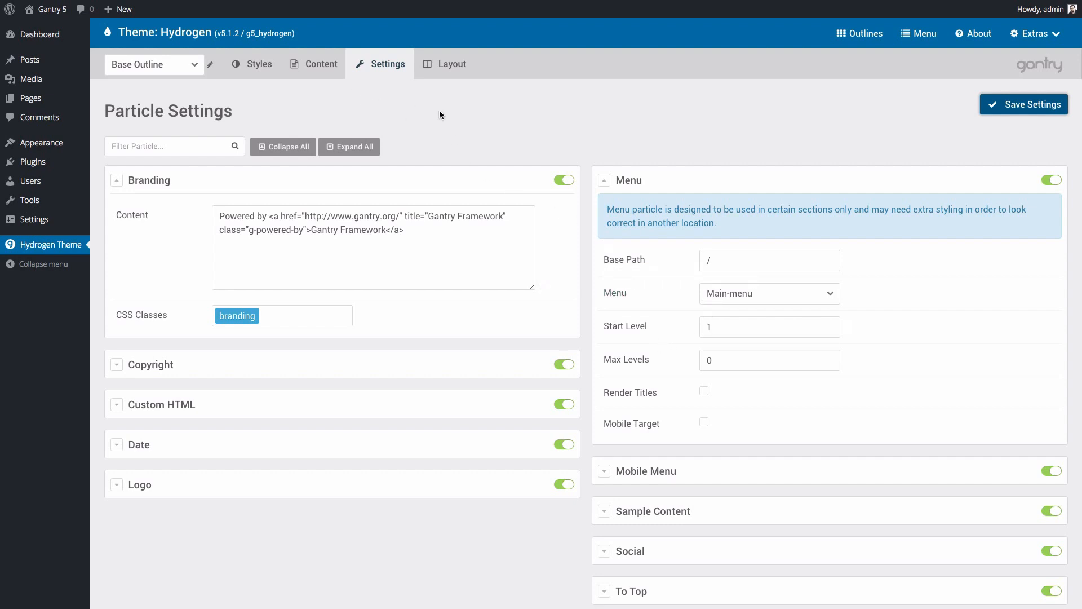
pyautogui.click(153, 64)
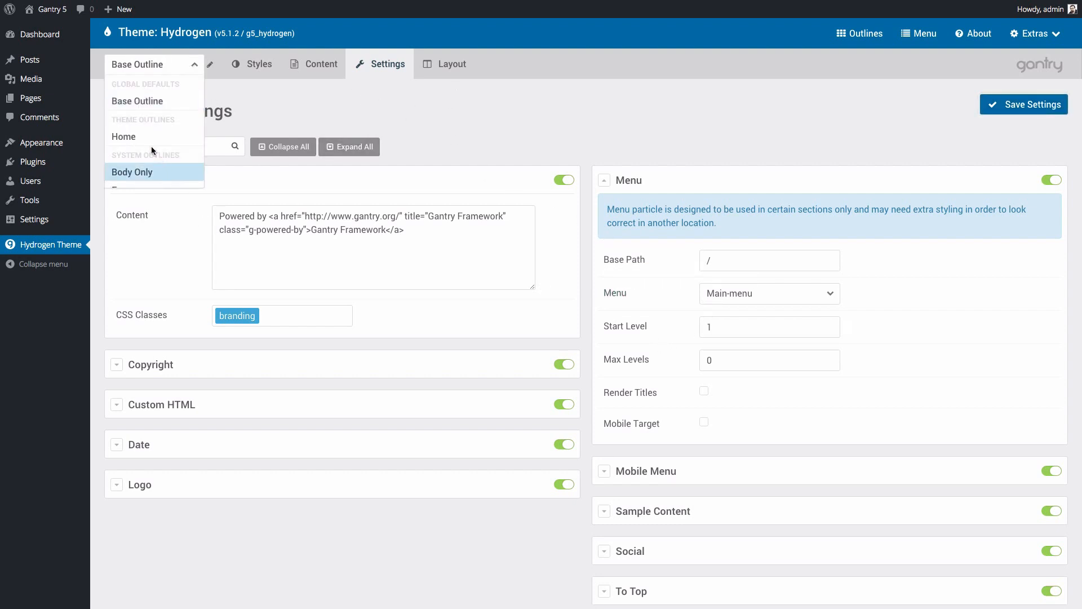
# Step: Select the Home outline and show its Layout page
pyautogui.click(124, 136)
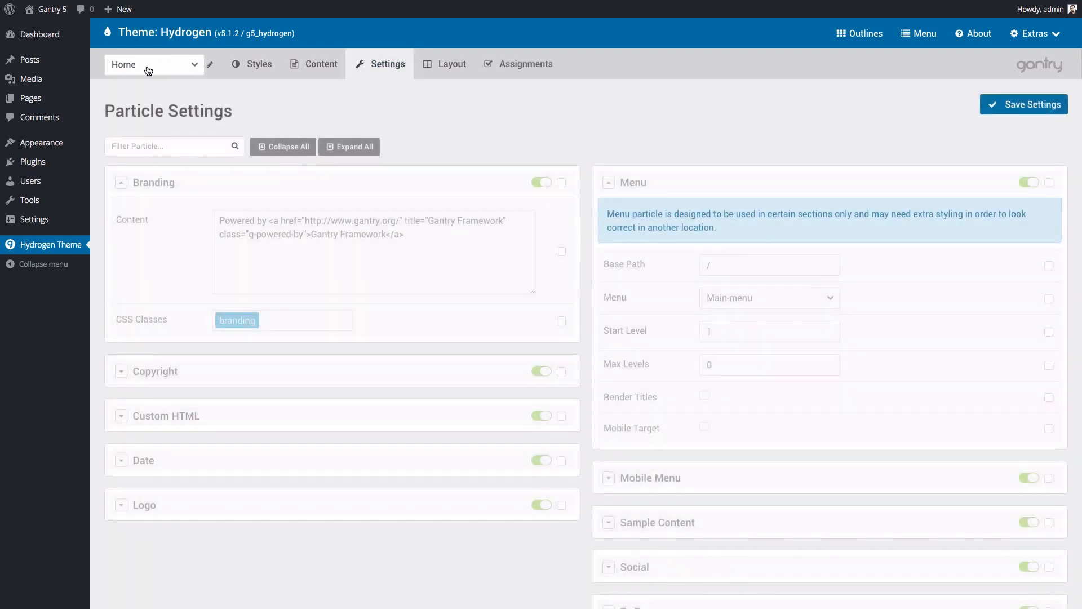
pyautogui.moveTo(452, 64)
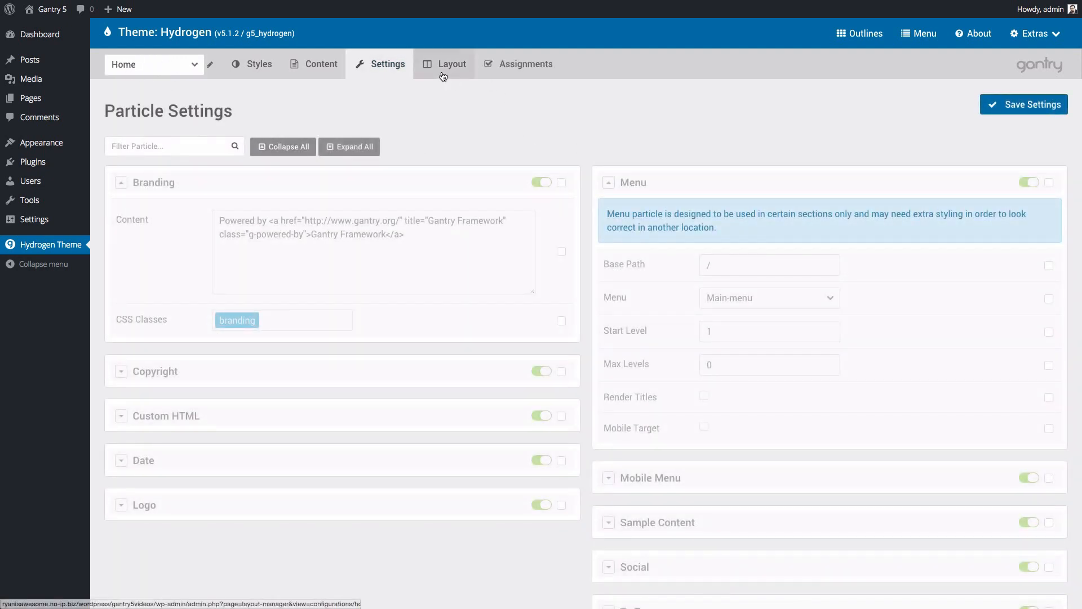
pyautogui.click(451, 64)
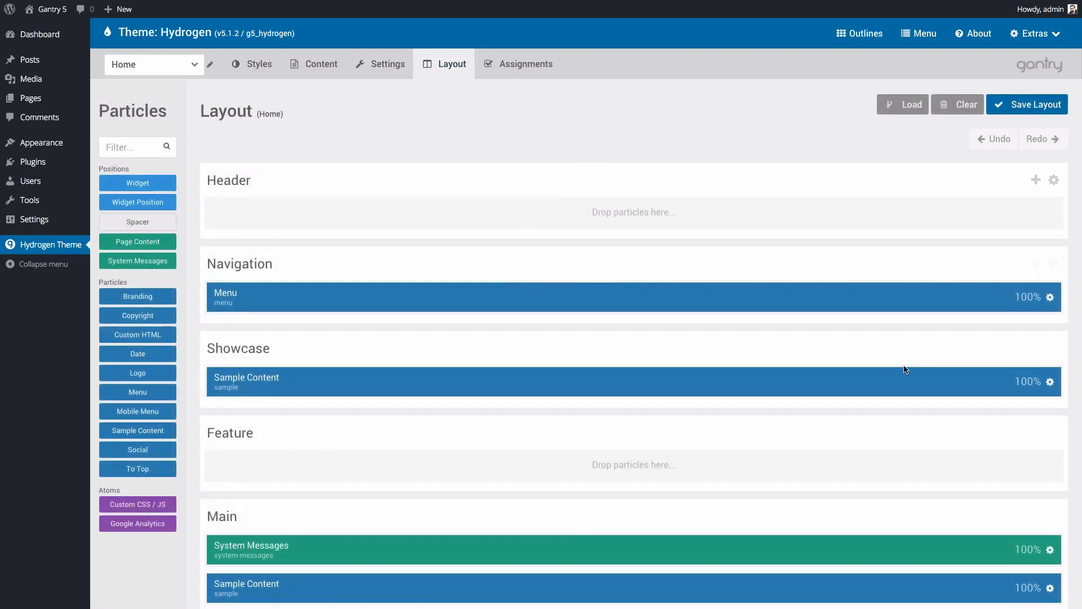
# Step: Load the Home layout preset keeping current particles, then scroll down to the Footer
pyautogui.click(902, 104)
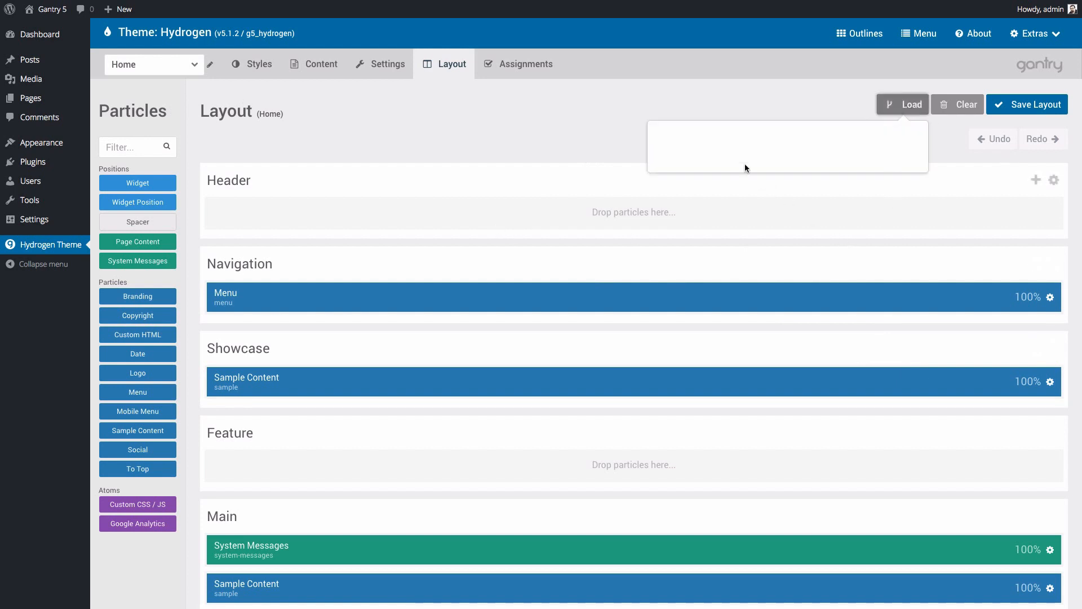
pyautogui.click(902, 105)
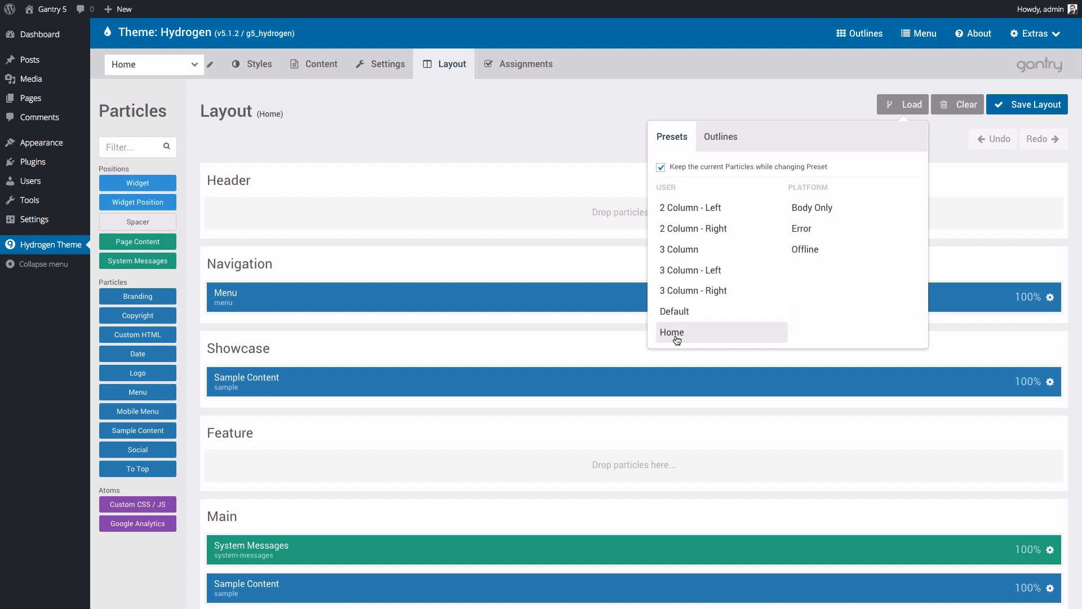
pyautogui.click(671, 332)
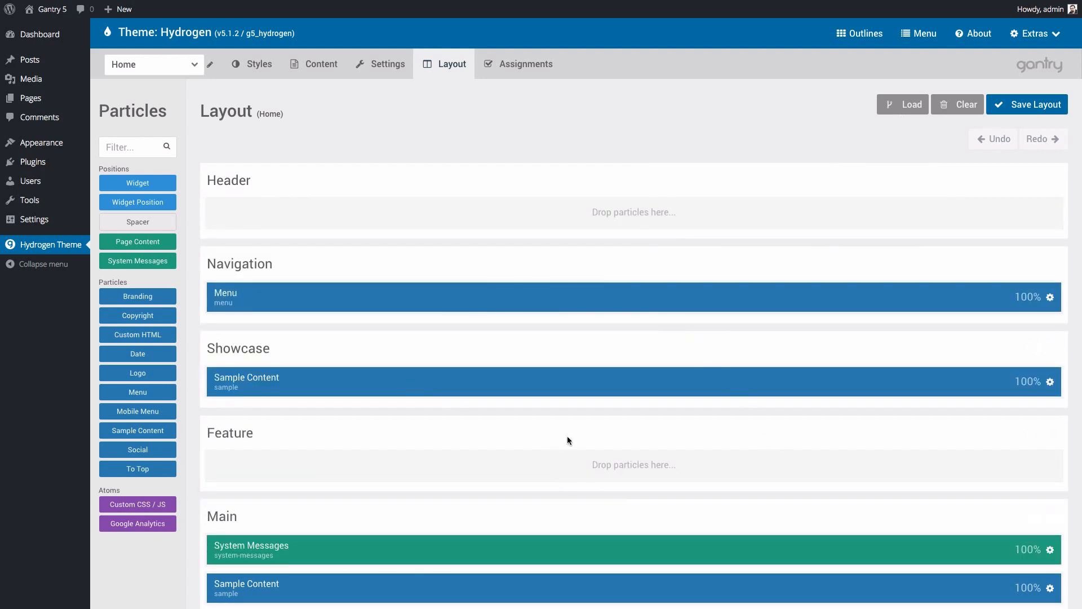
pyautogui.scroll(-3)
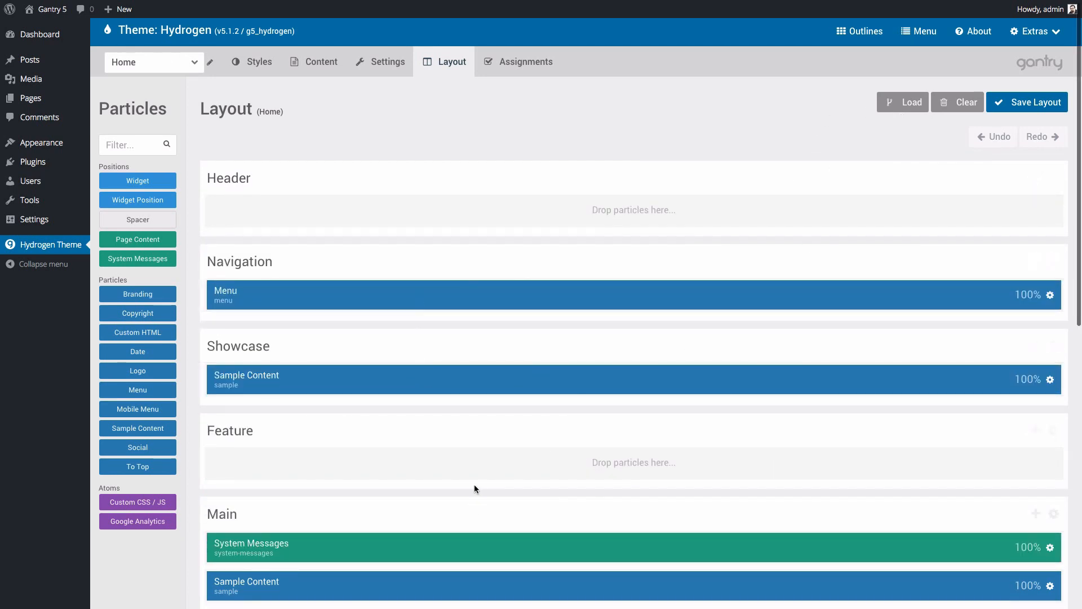
pyautogui.scroll(-3)
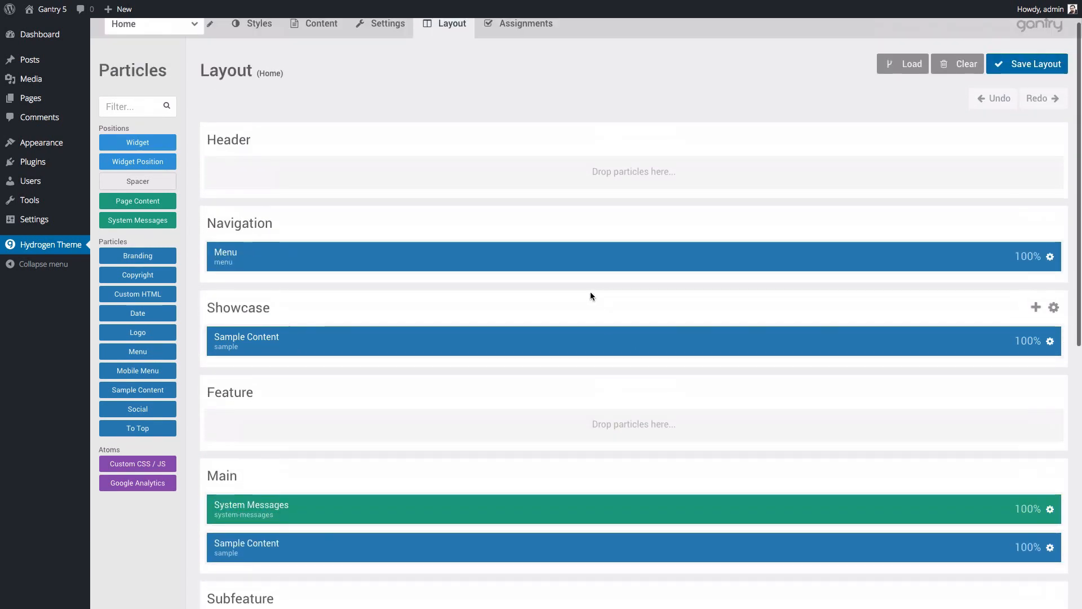
pyautogui.scroll(-3)
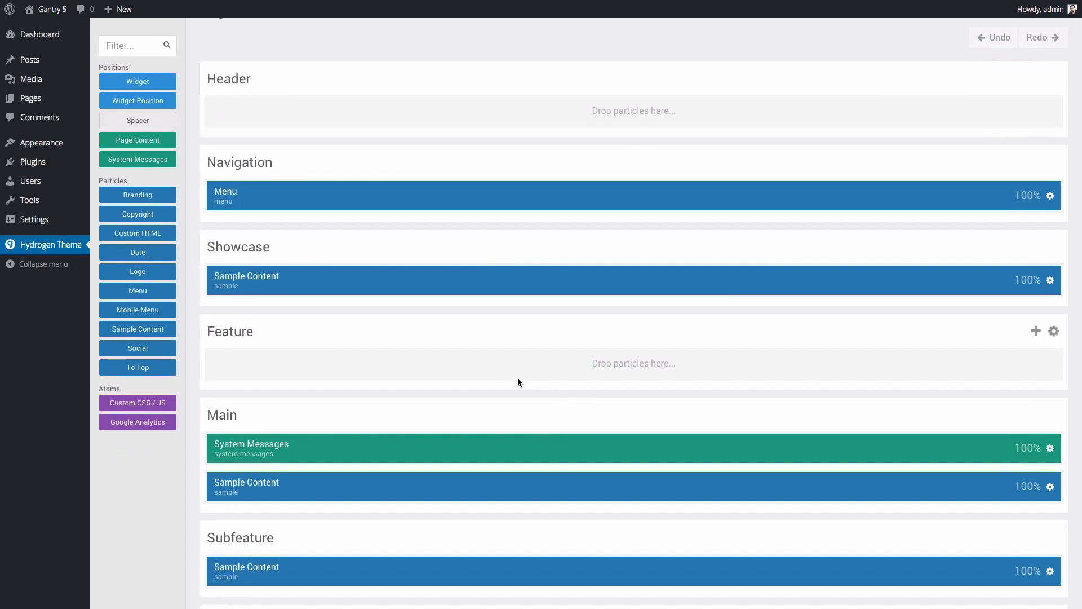
pyautogui.moveTo(541, 342)
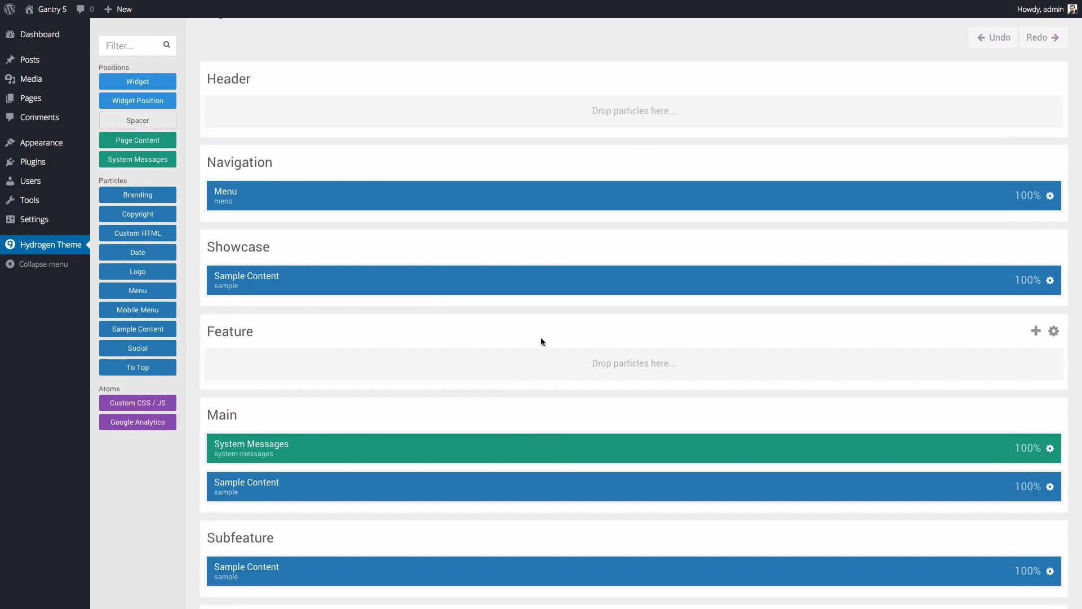
pyautogui.scroll(-3)
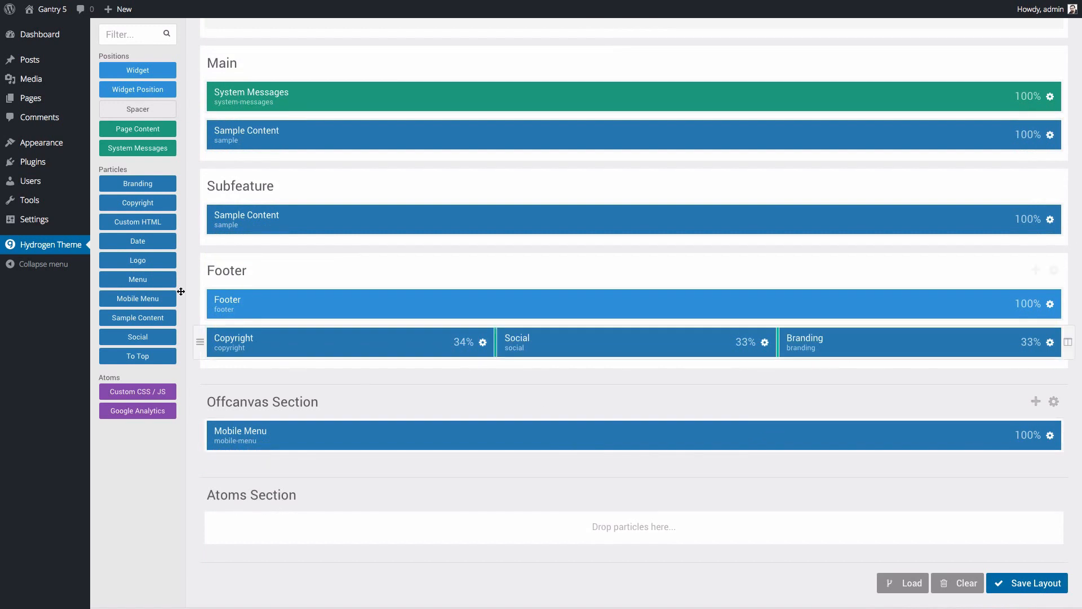
pyautogui.scroll(-3)
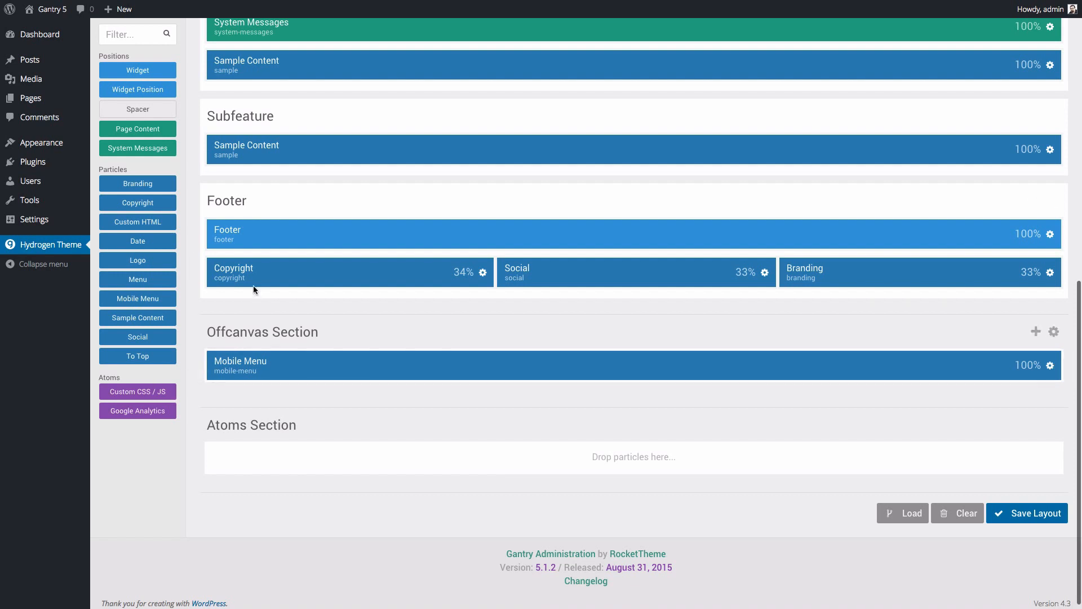
# Step: Set the Copyright particle's Start Year to 2007, then apply and save
pyautogui.click(1027, 513)
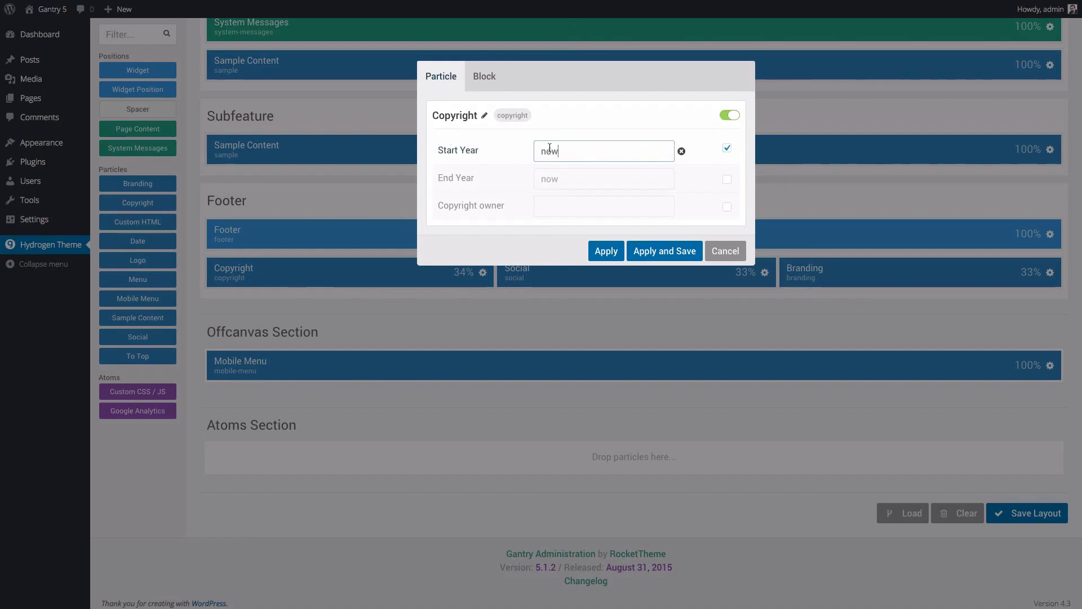
pyautogui.write('2007')
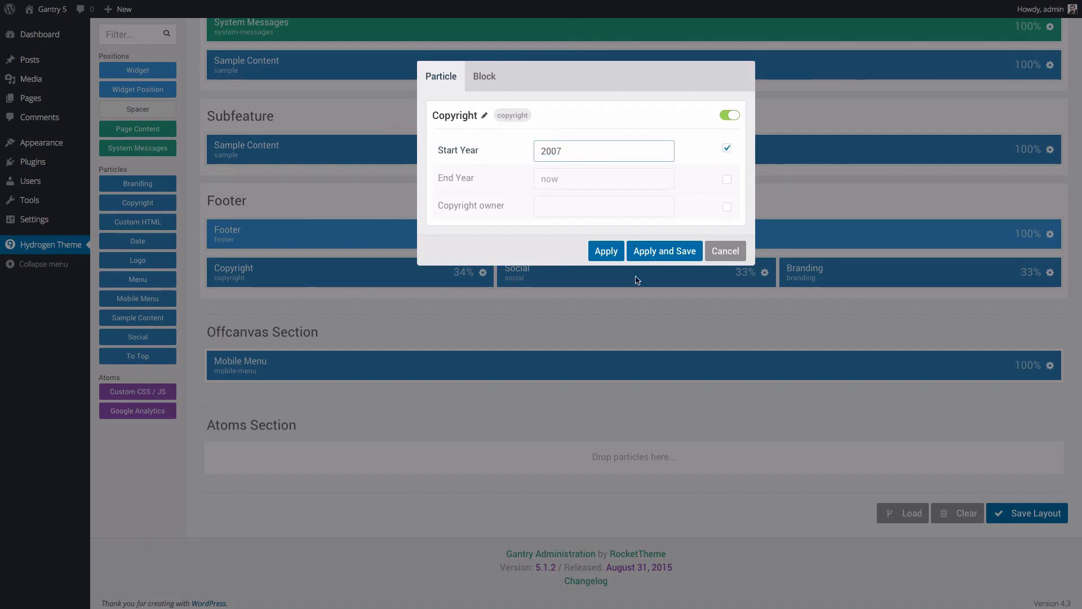
pyautogui.click(663, 250)
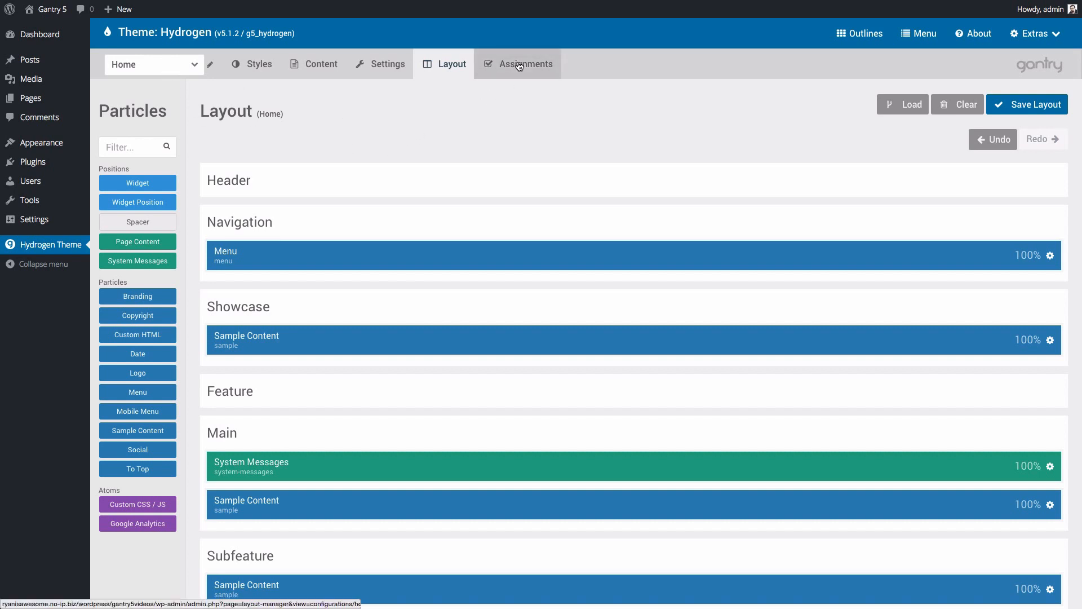
# Step: Assign the Home outline to the Front Page and Home Page contexts and save the assignments
pyautogui.click(524, 64)
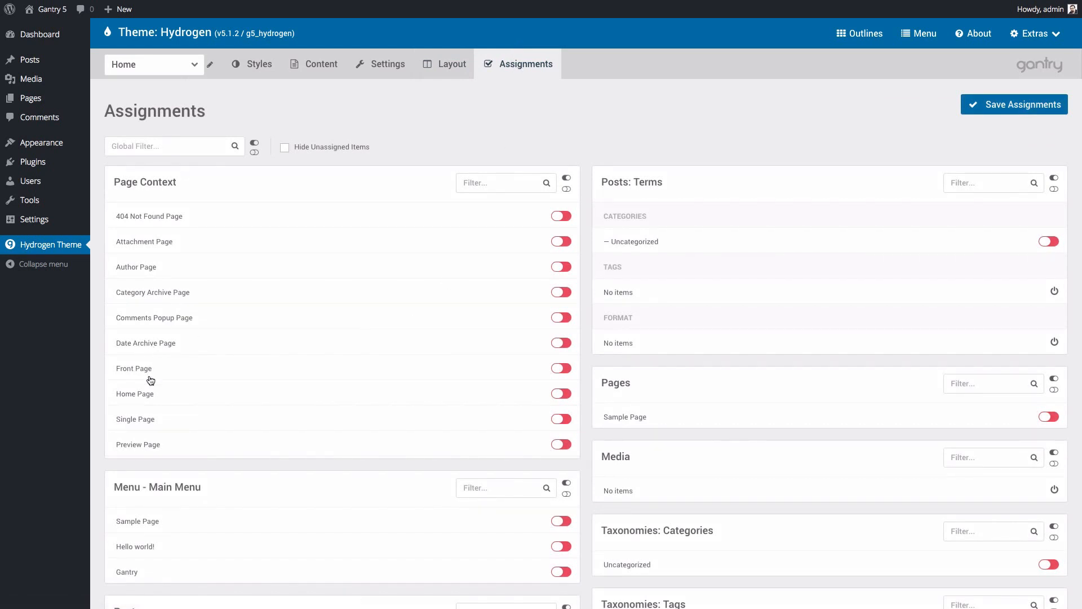
pyautogui.moveTo(343, 415)
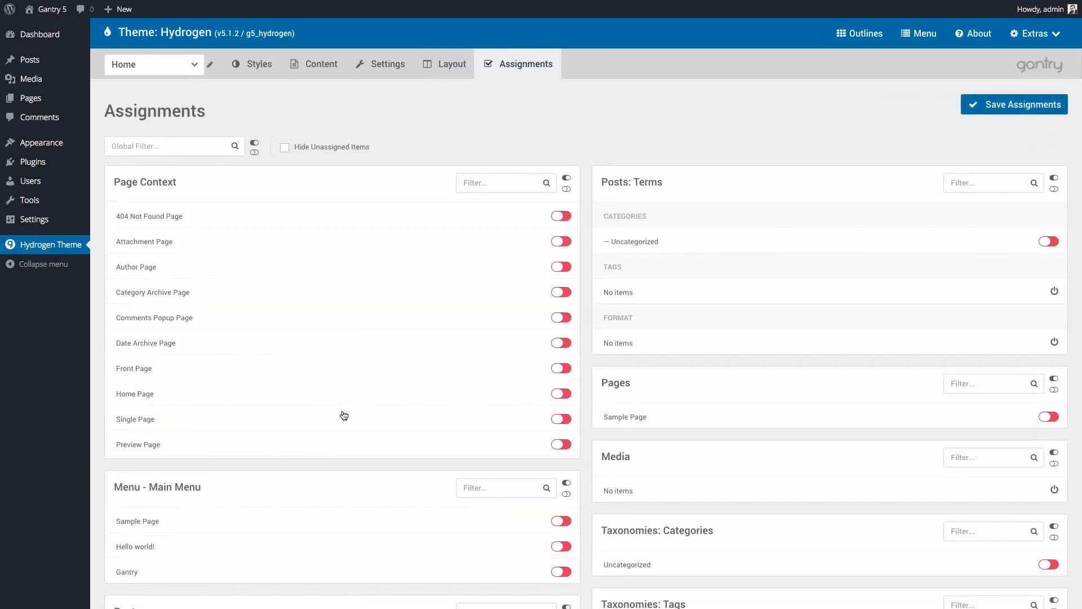
pyautogui.click(560, 393)
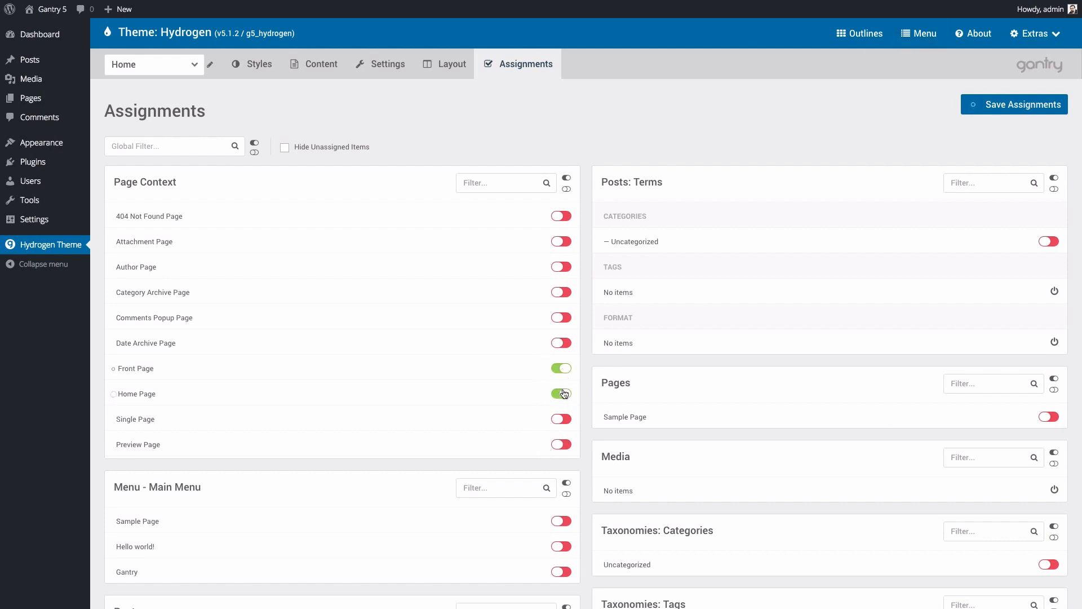
pyautogui.click(560, 394)
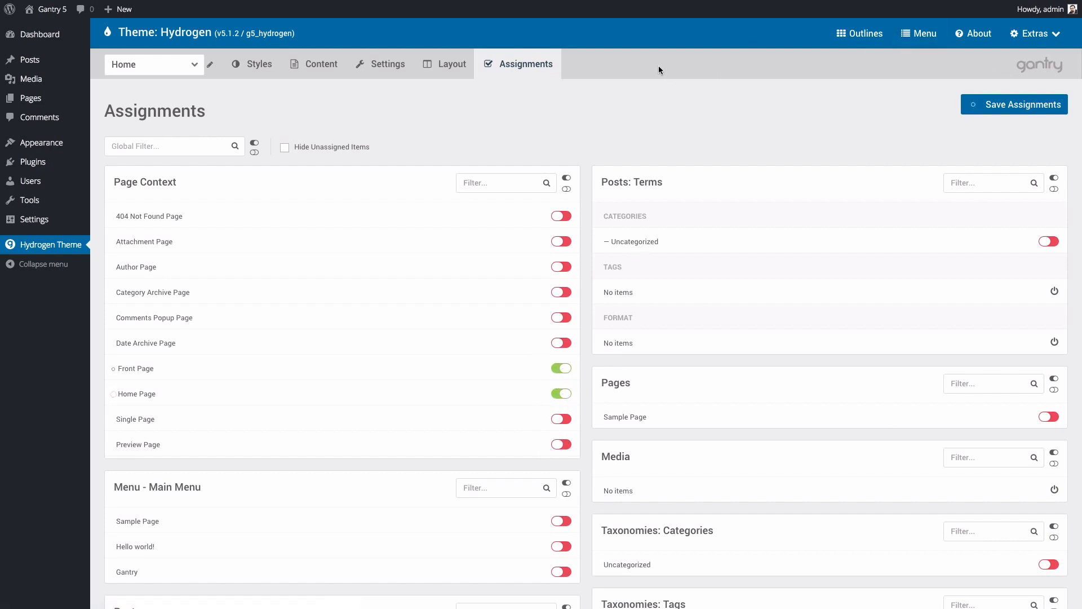
pyautogui.moveTo(141, 78)
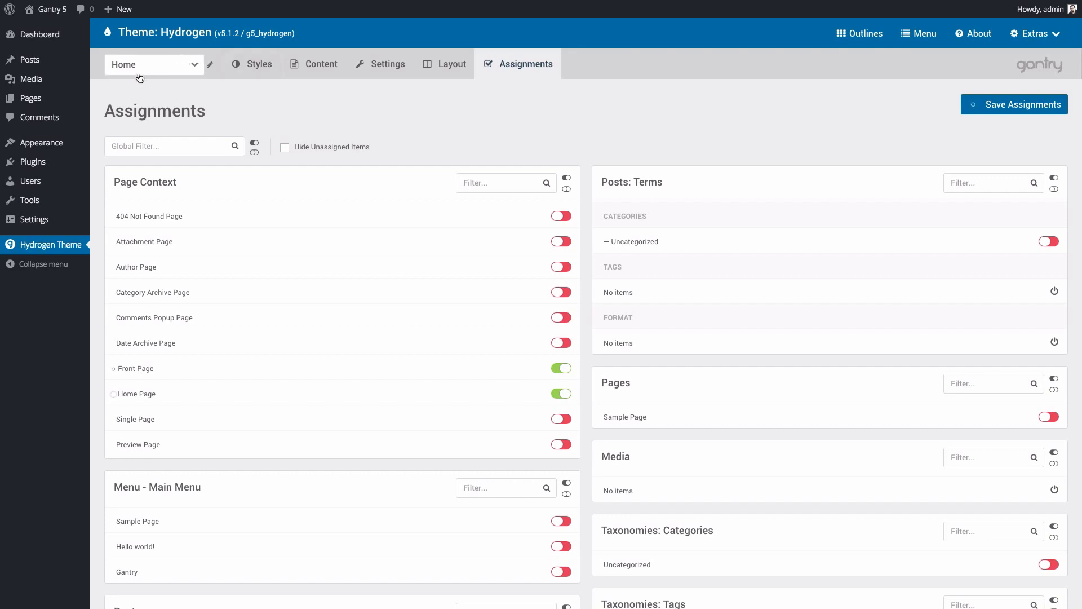
pyautogui.moveTo(142, 374)
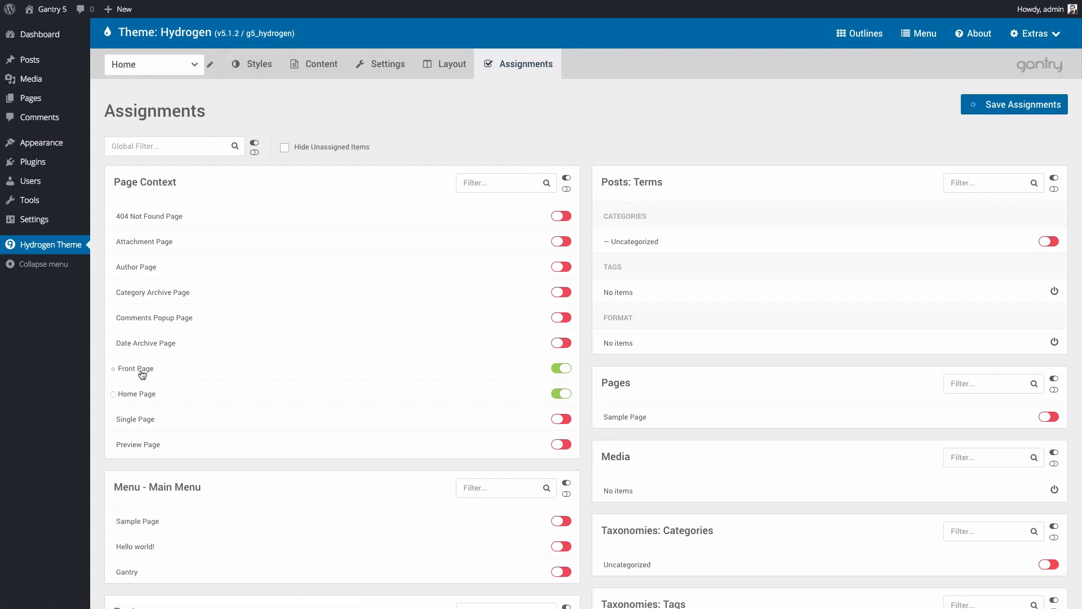
pyautogui.click(1014, 104)
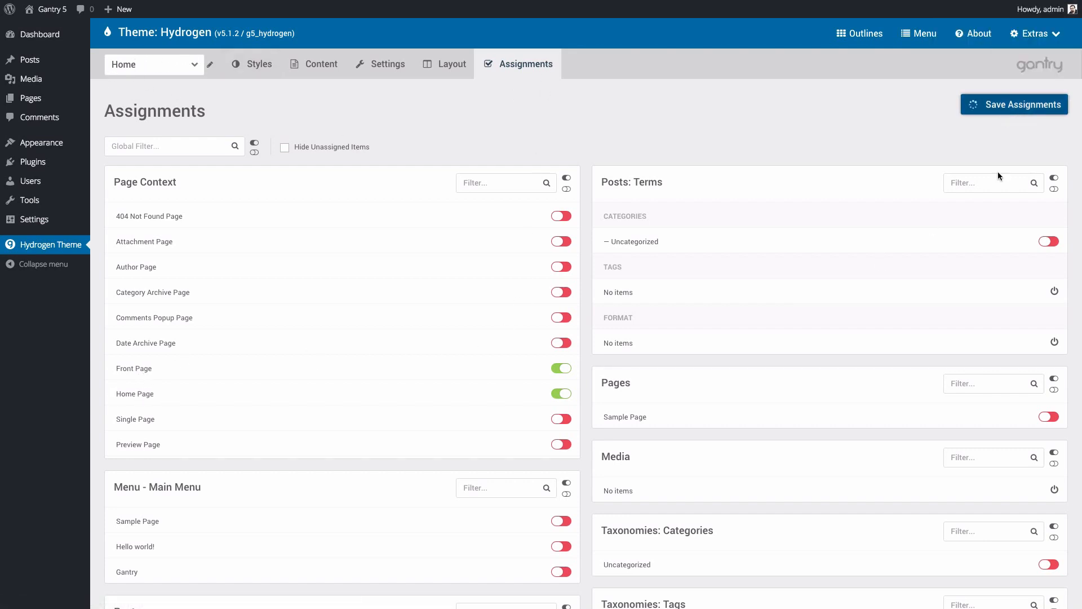
pyautogui.click(1014, 105)
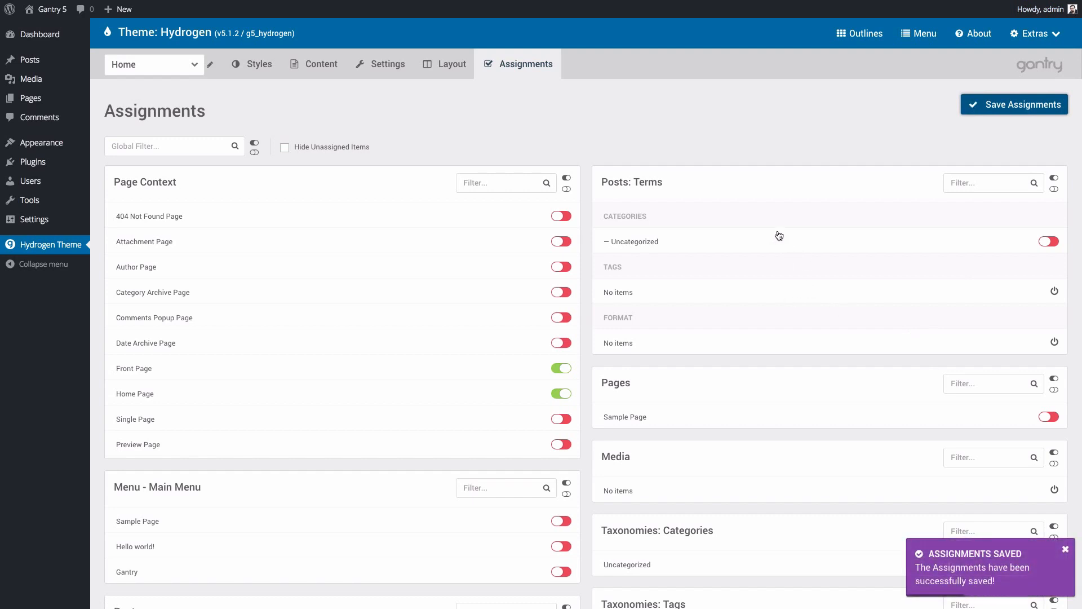